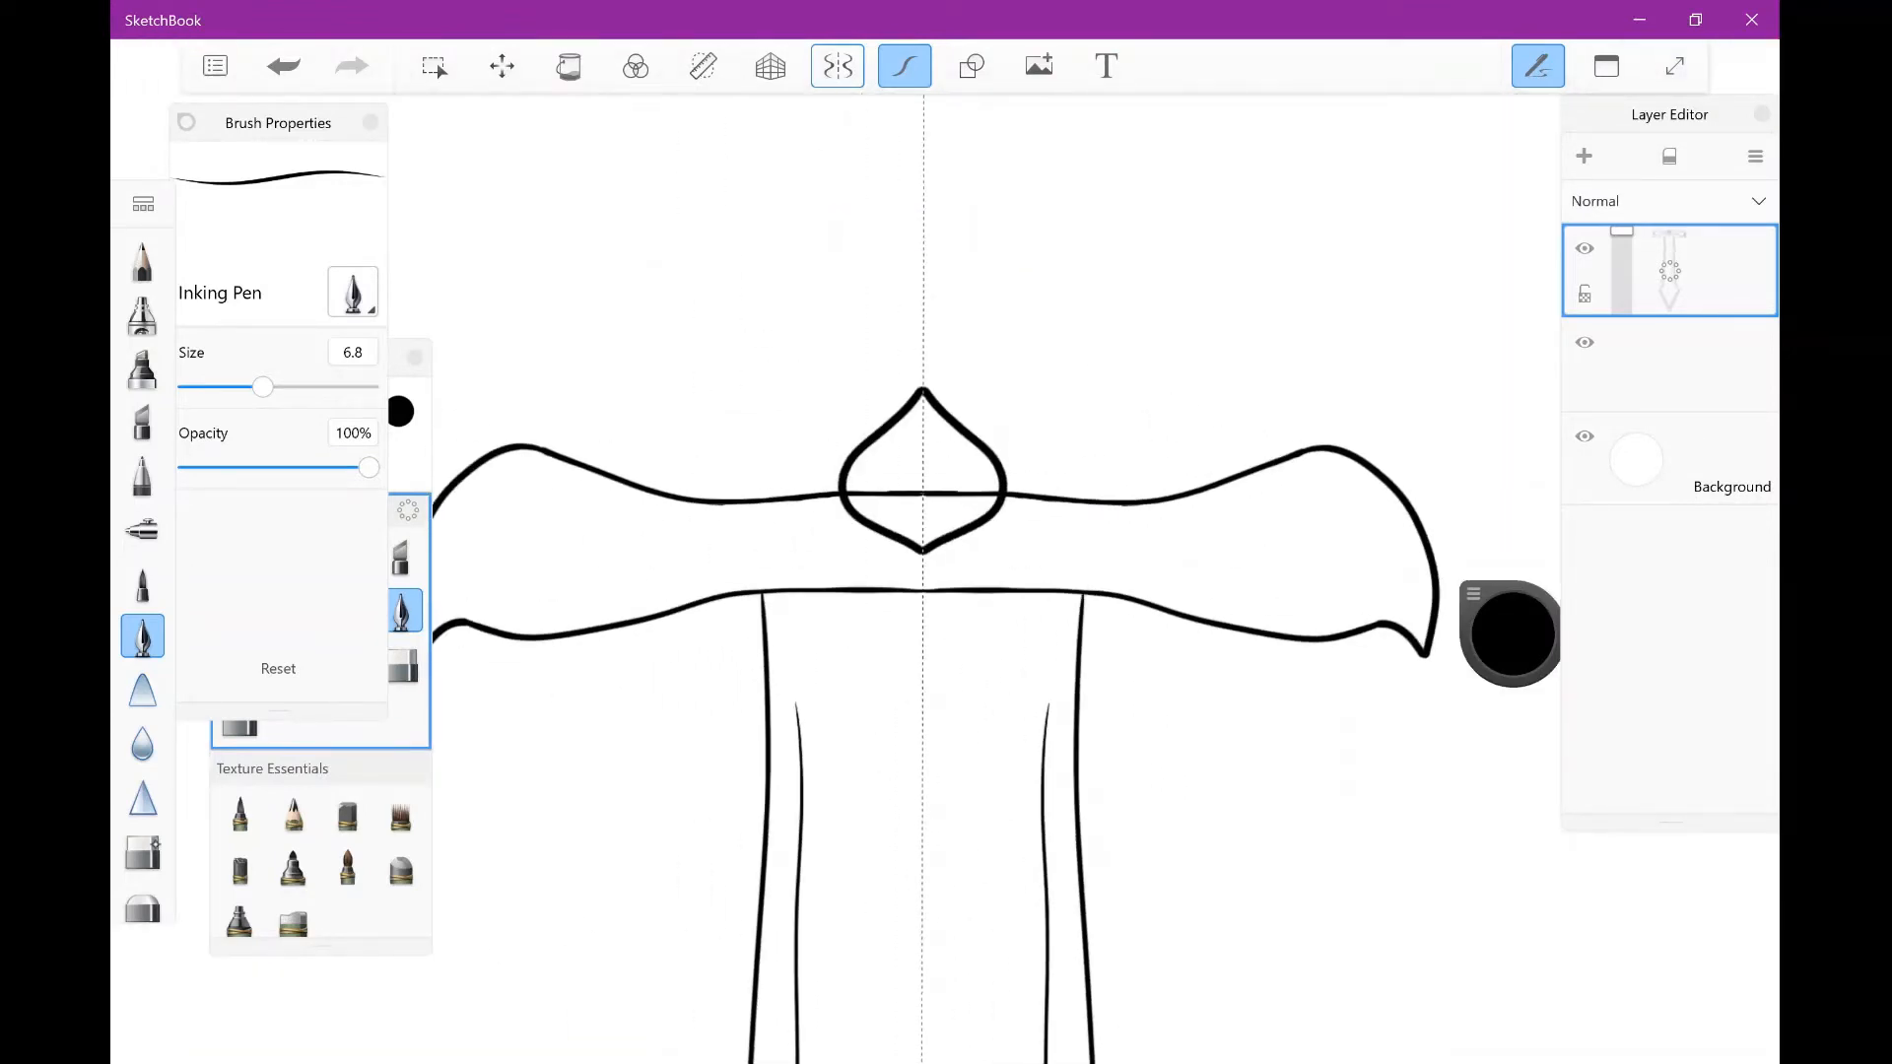
Step: Ink the Y-symmetric crossguard, striped grip, pommel and blade, then add mirrored wing swirls on a new layer
click(141, 851)
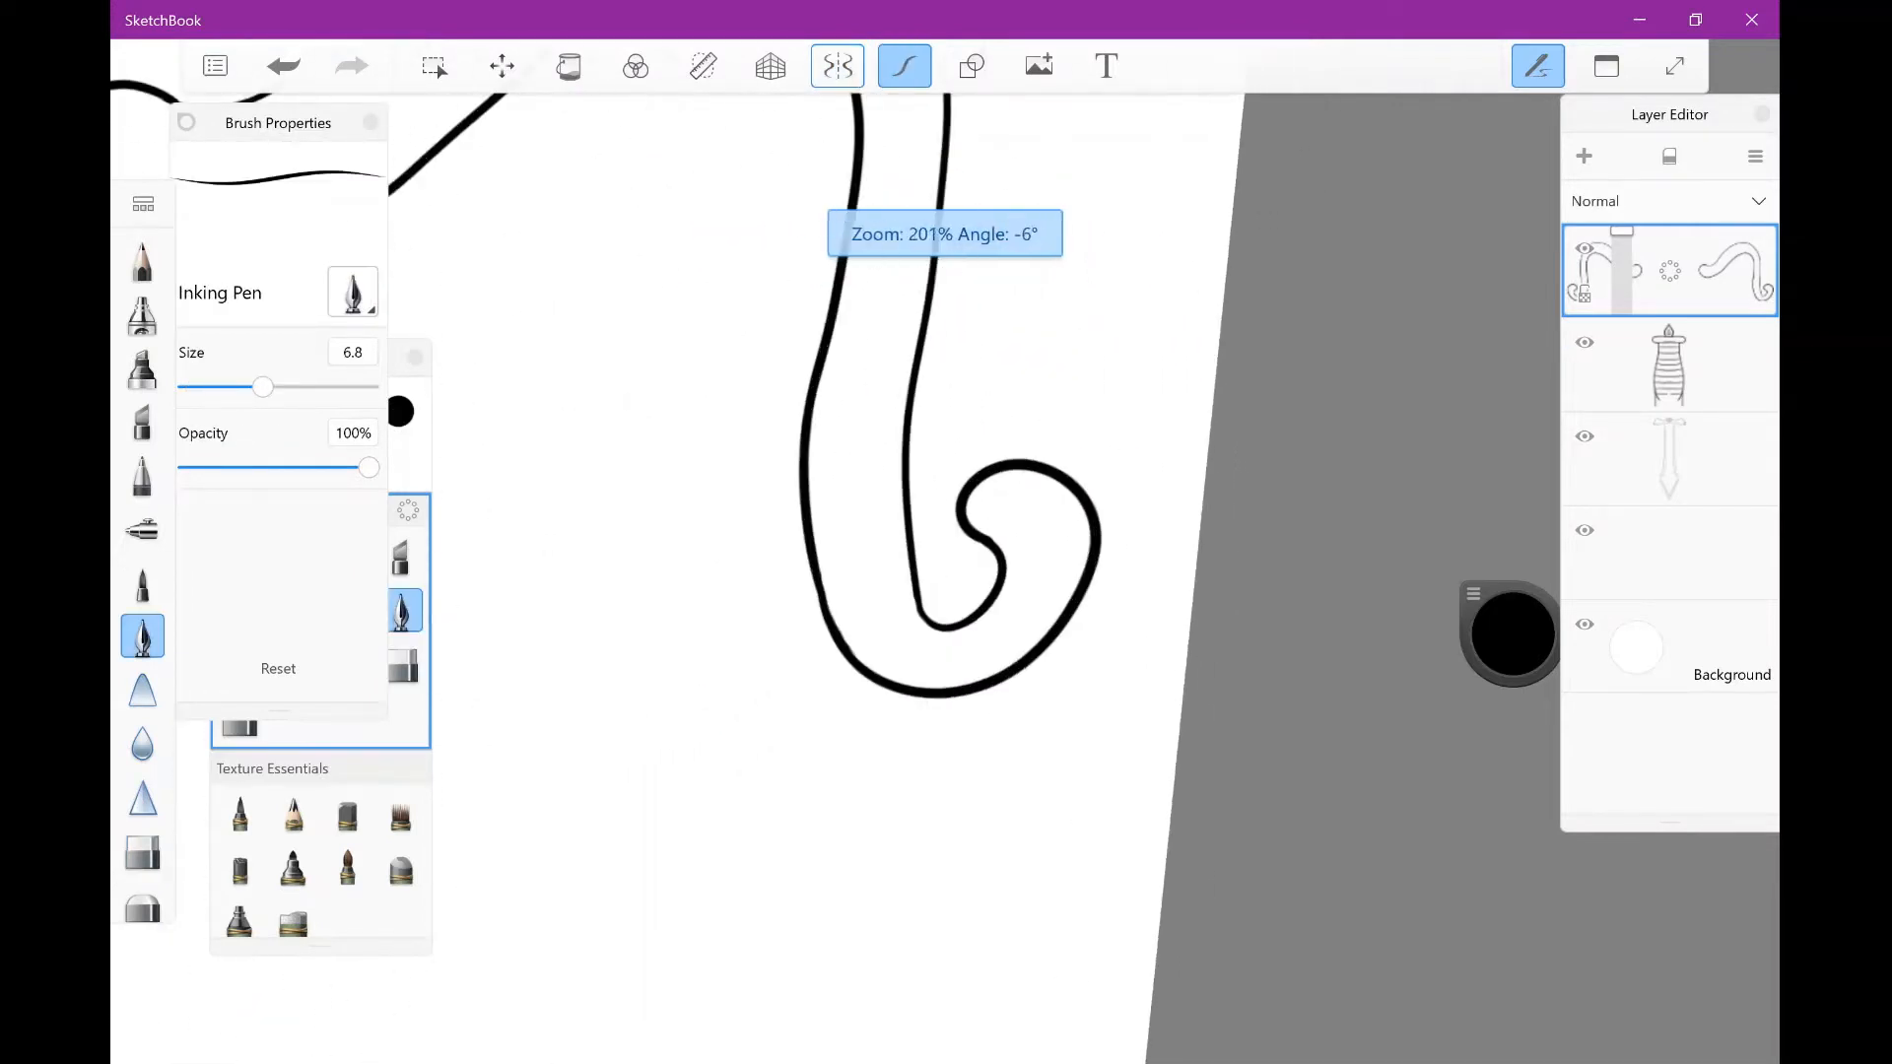
click(141, 850)
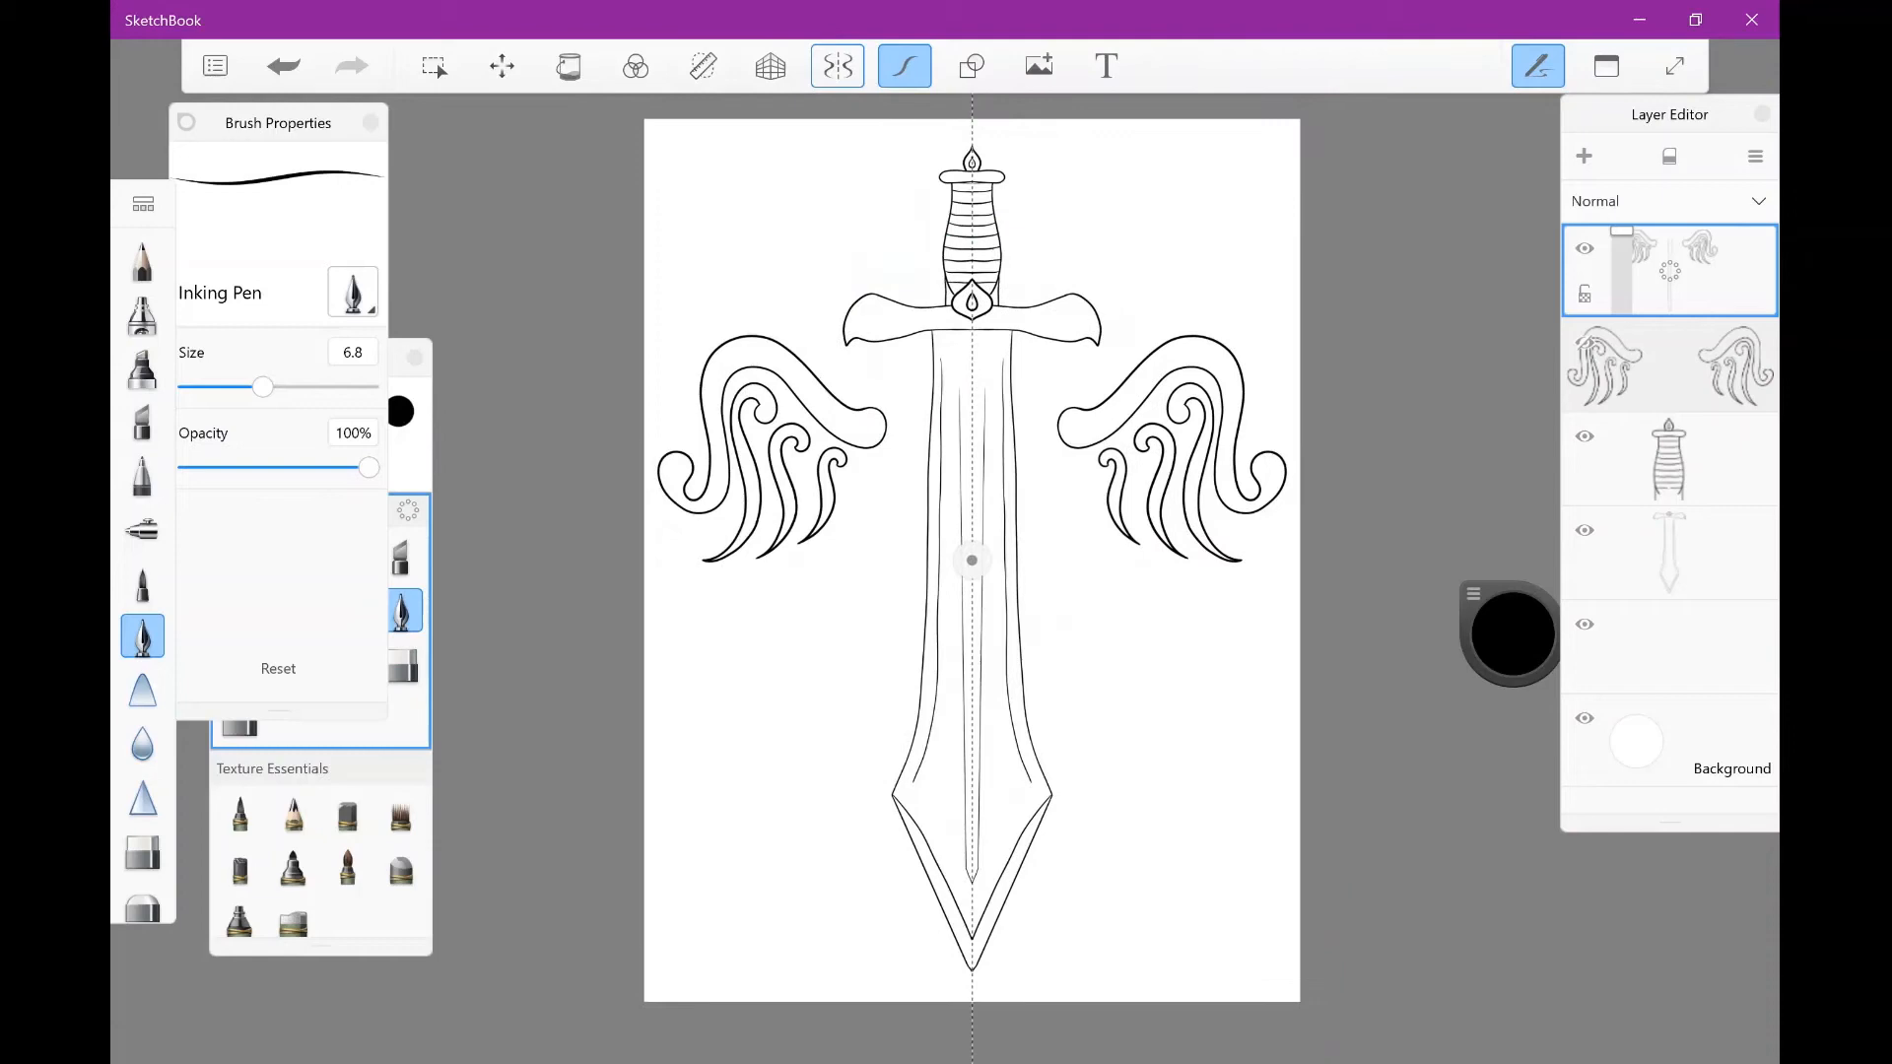
Step: Merge the sword handle and blade layers, keep a hidden duplicate, and add a blank flame layer
click(1584, 719)
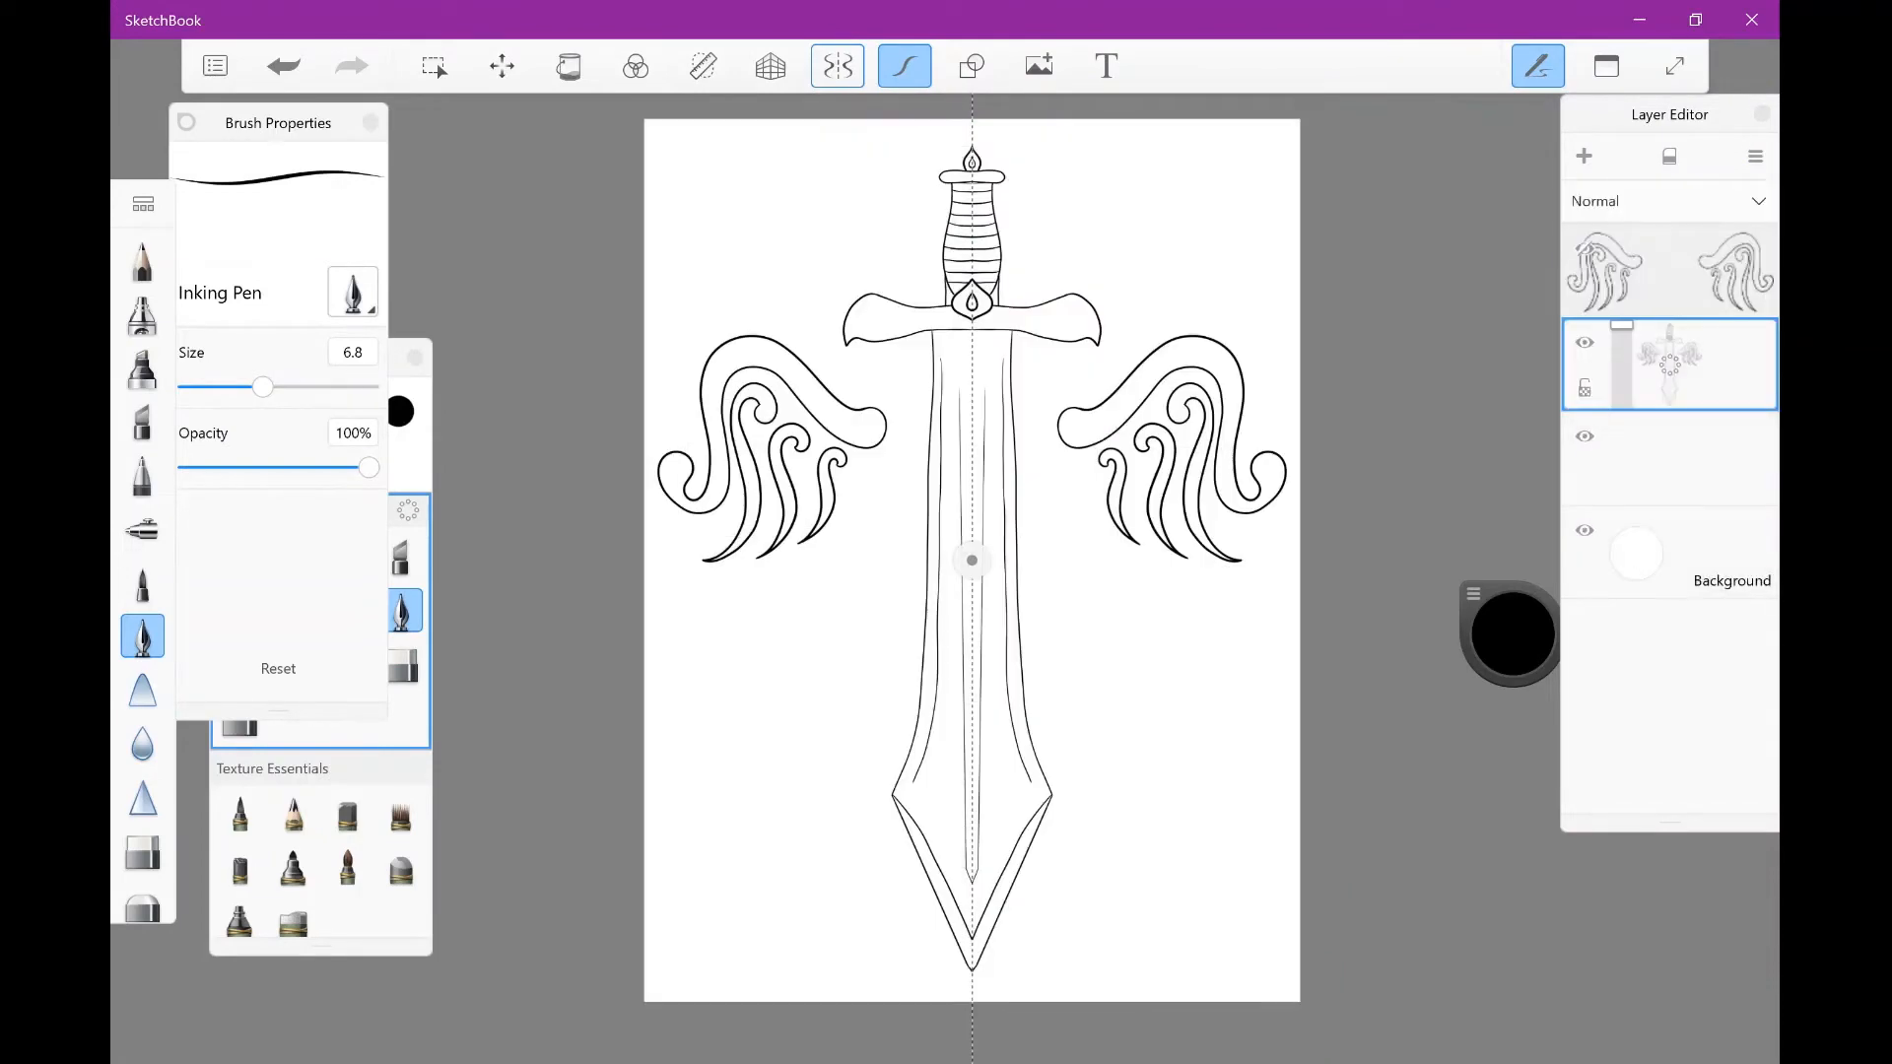
click(1584, 156)
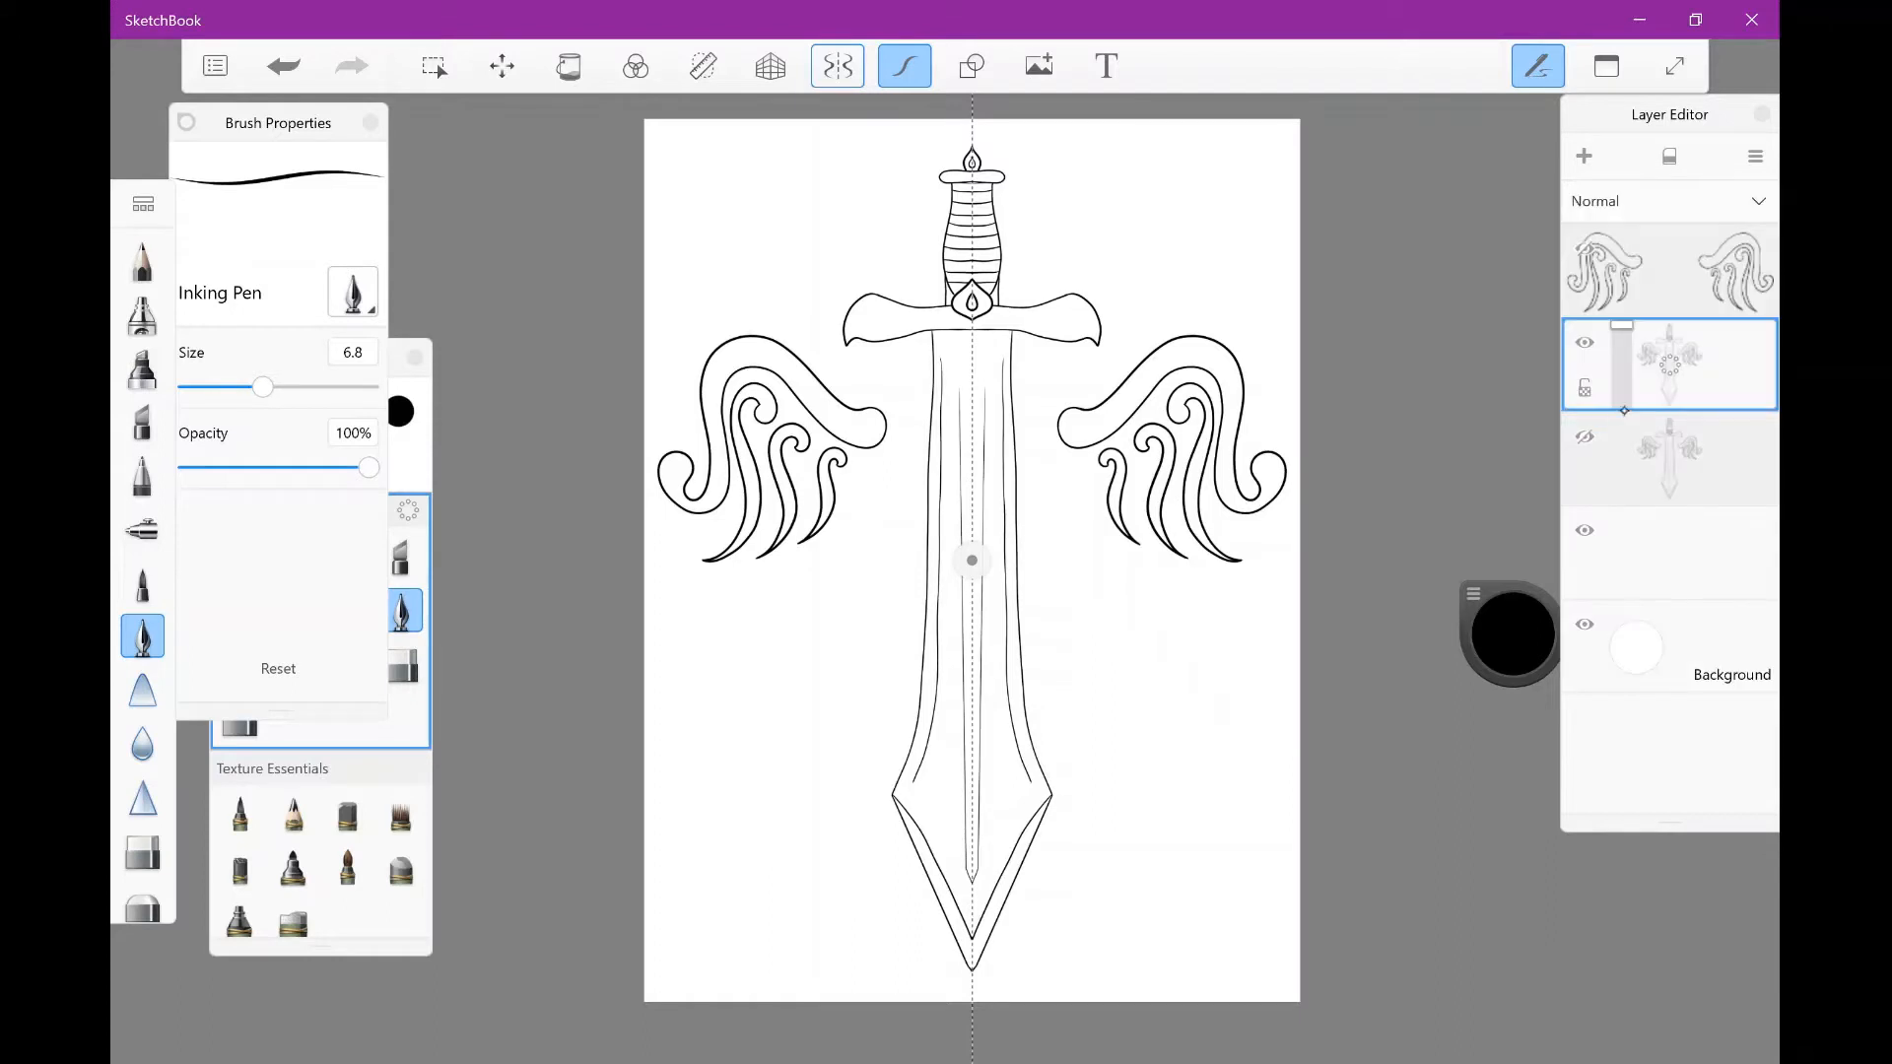
click(837, 65)
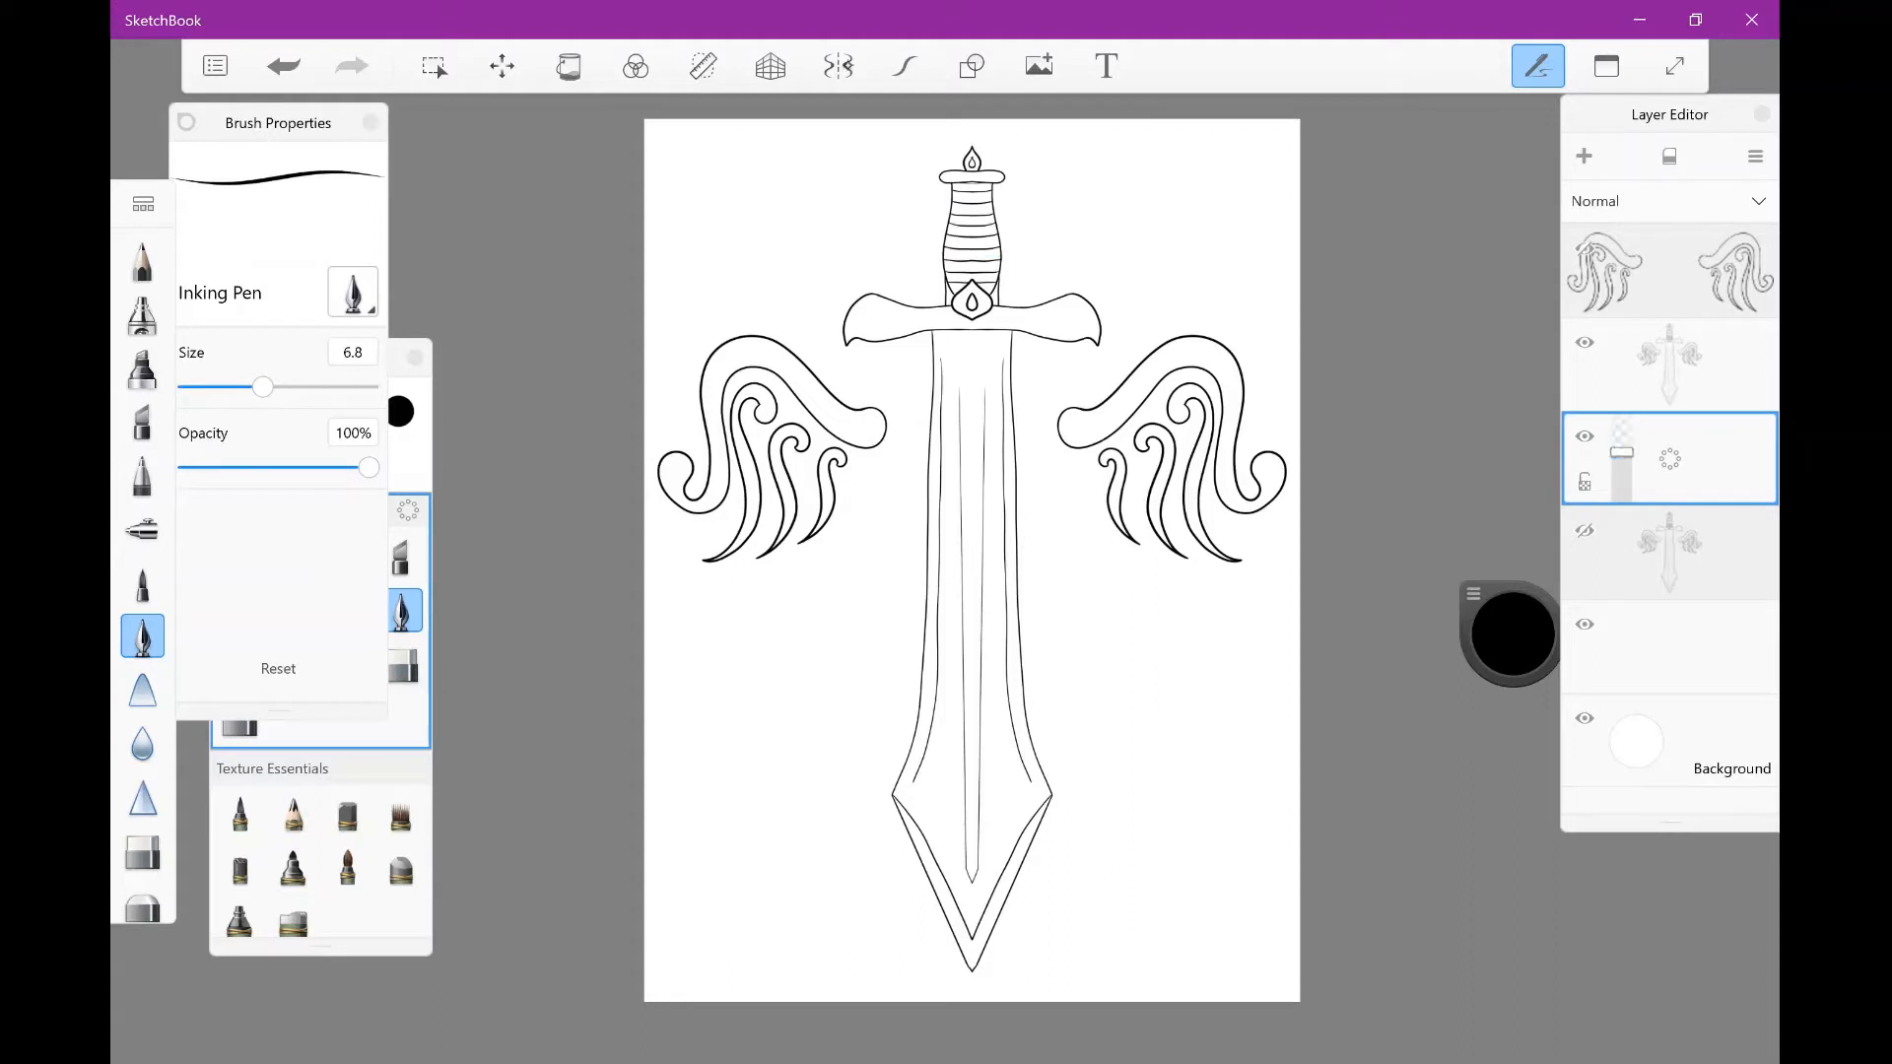
Step: Try radial symmetry, return to Y-symmetry, and sketch light flames rising around the sword
click(836, 65)
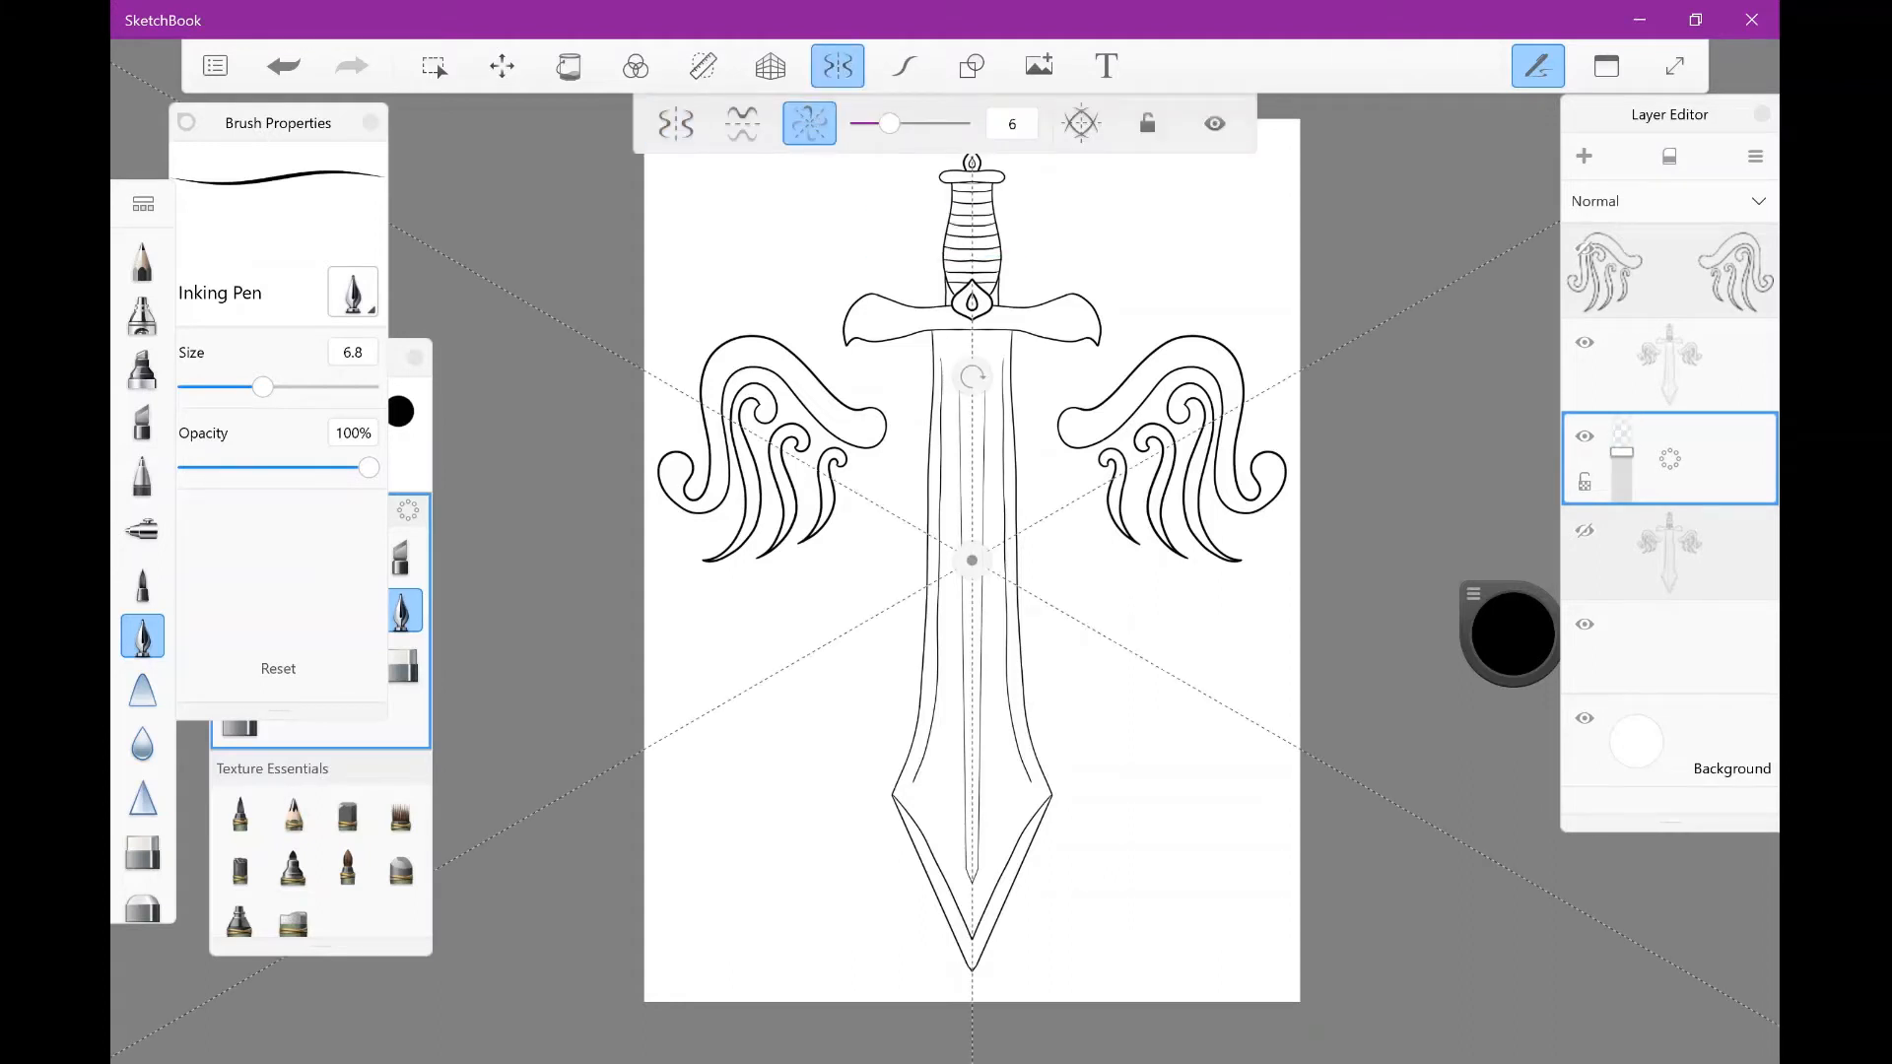
click(904, 65)
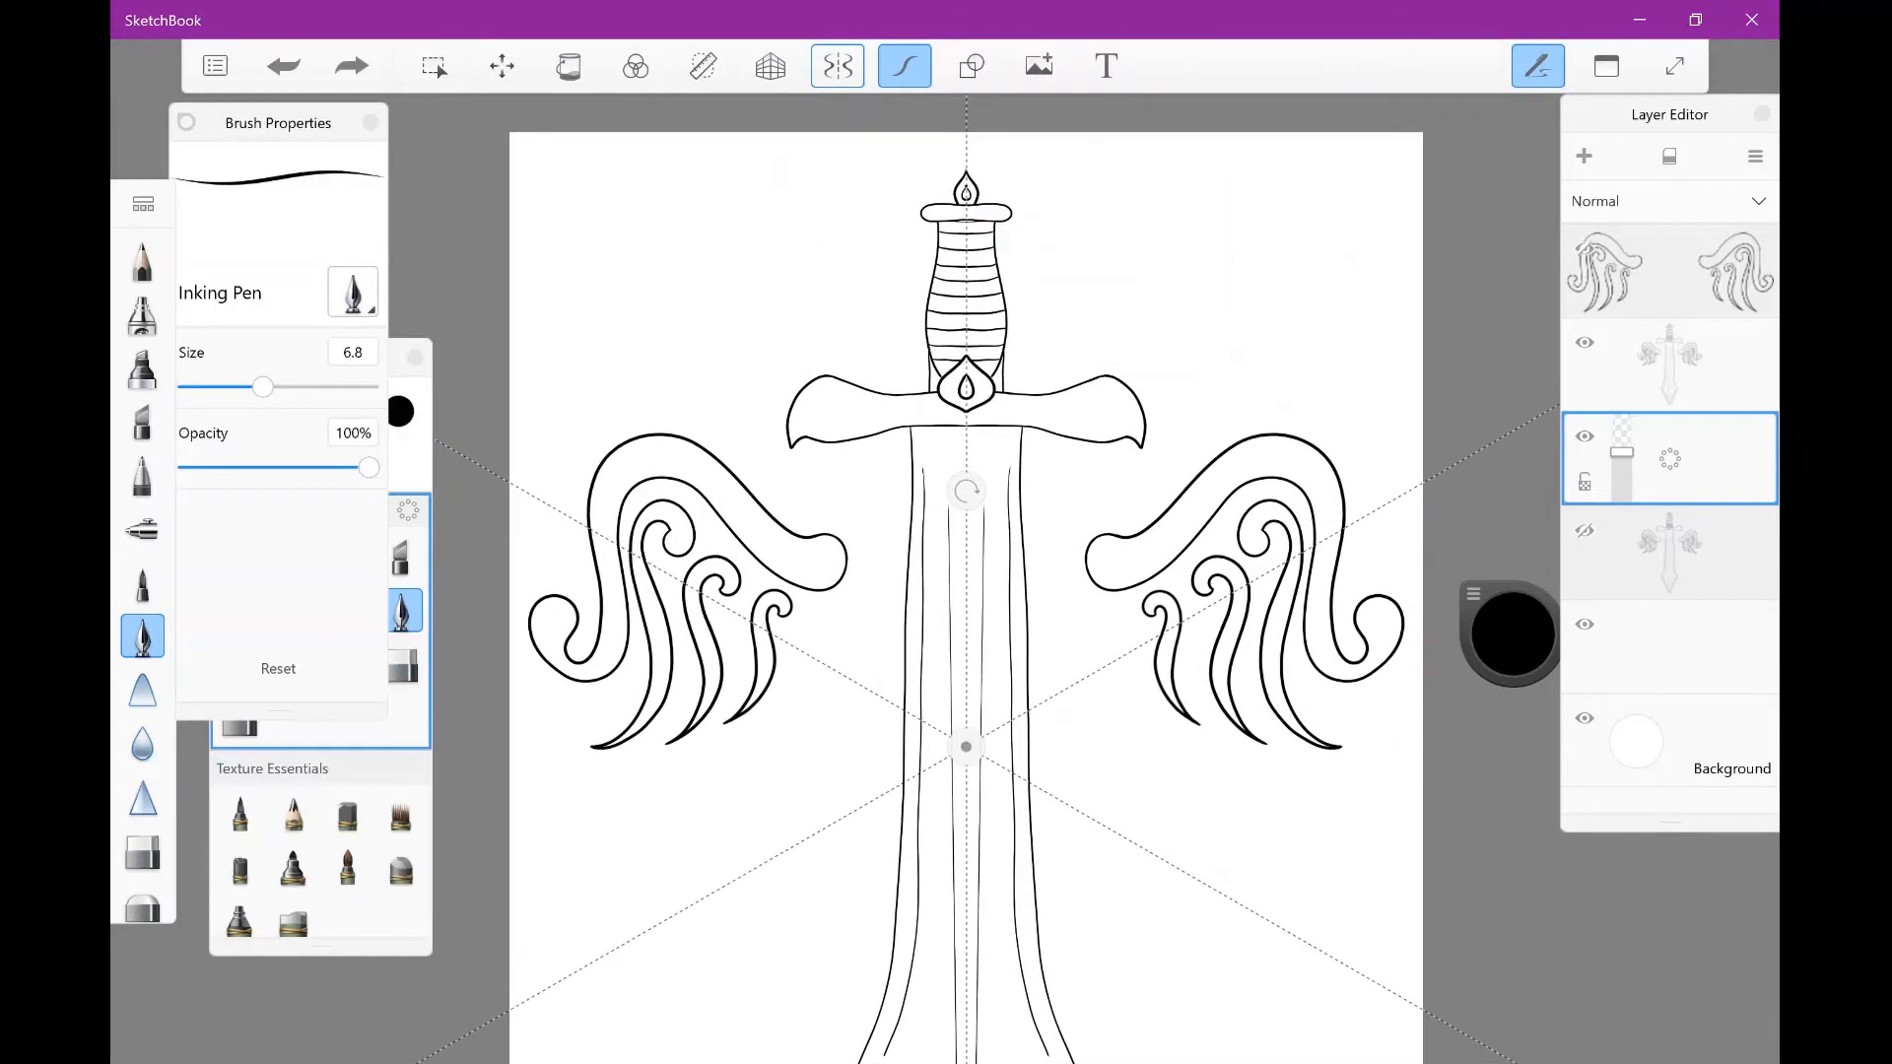
click(836, 65)
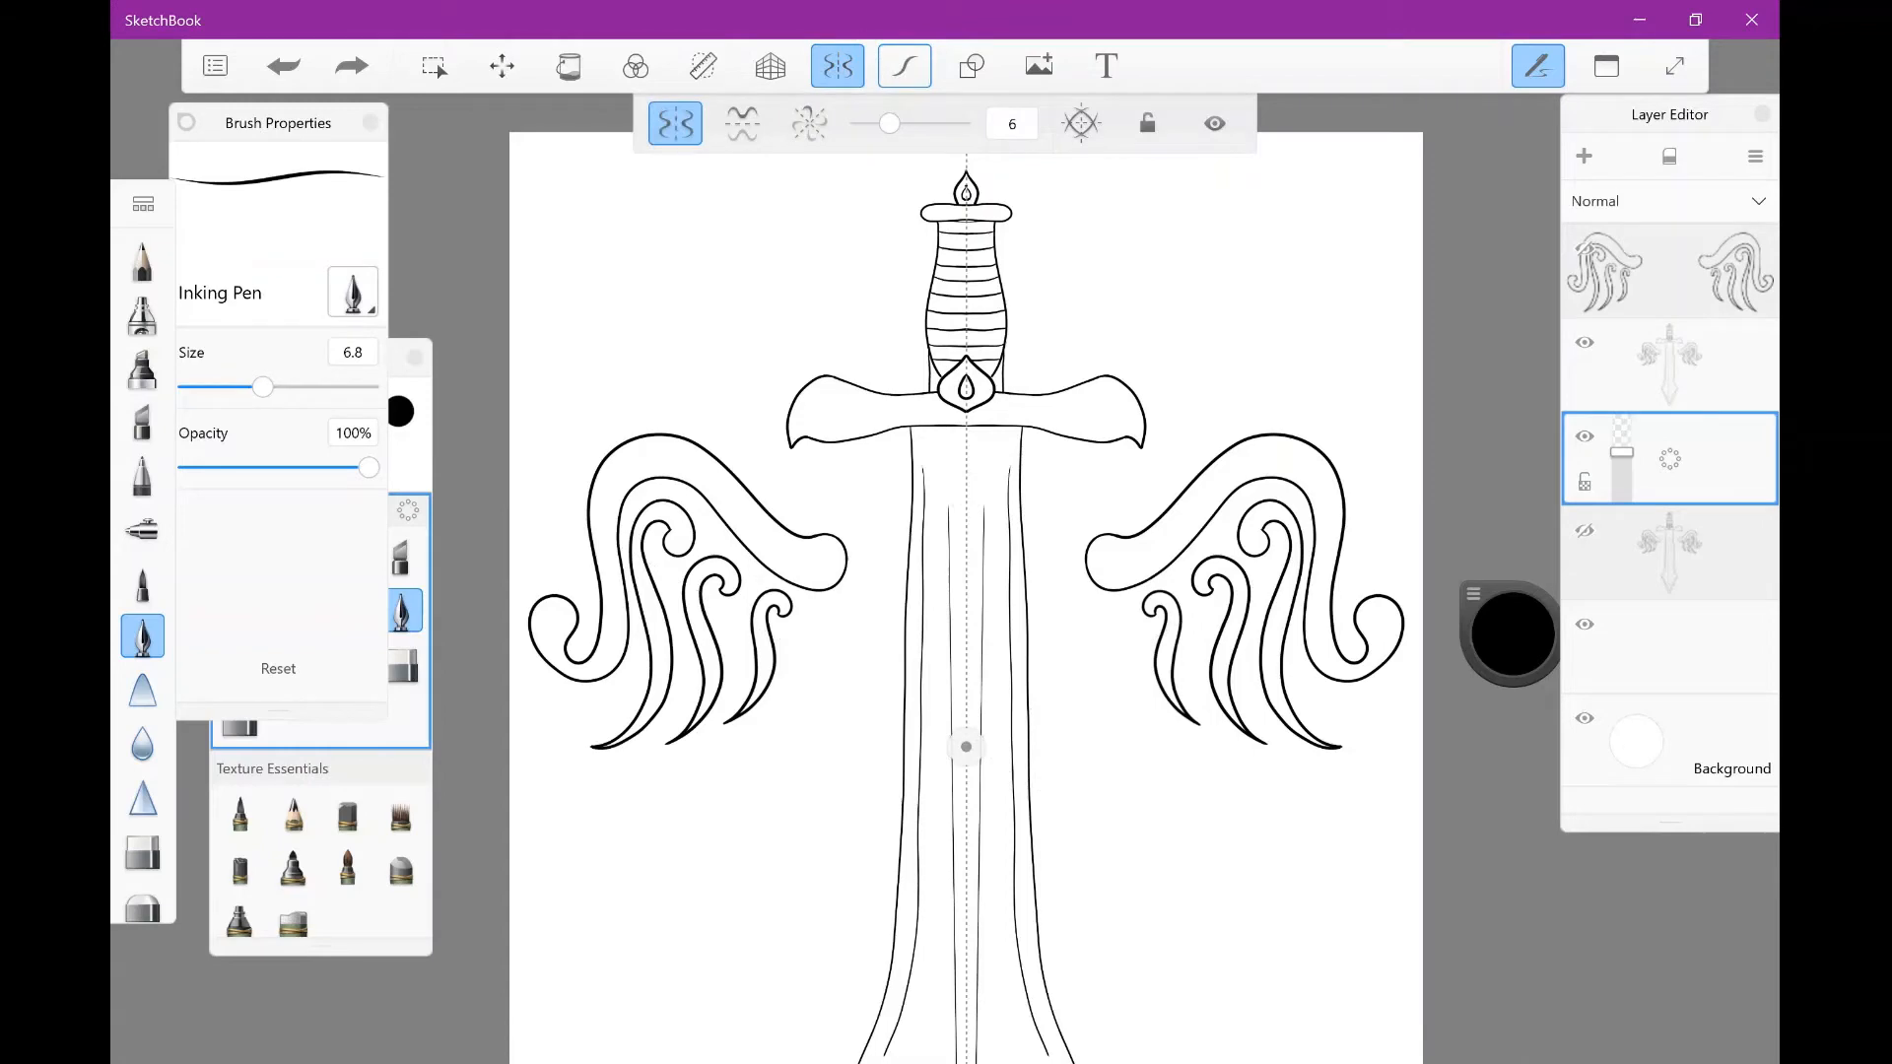
click(903, 65)
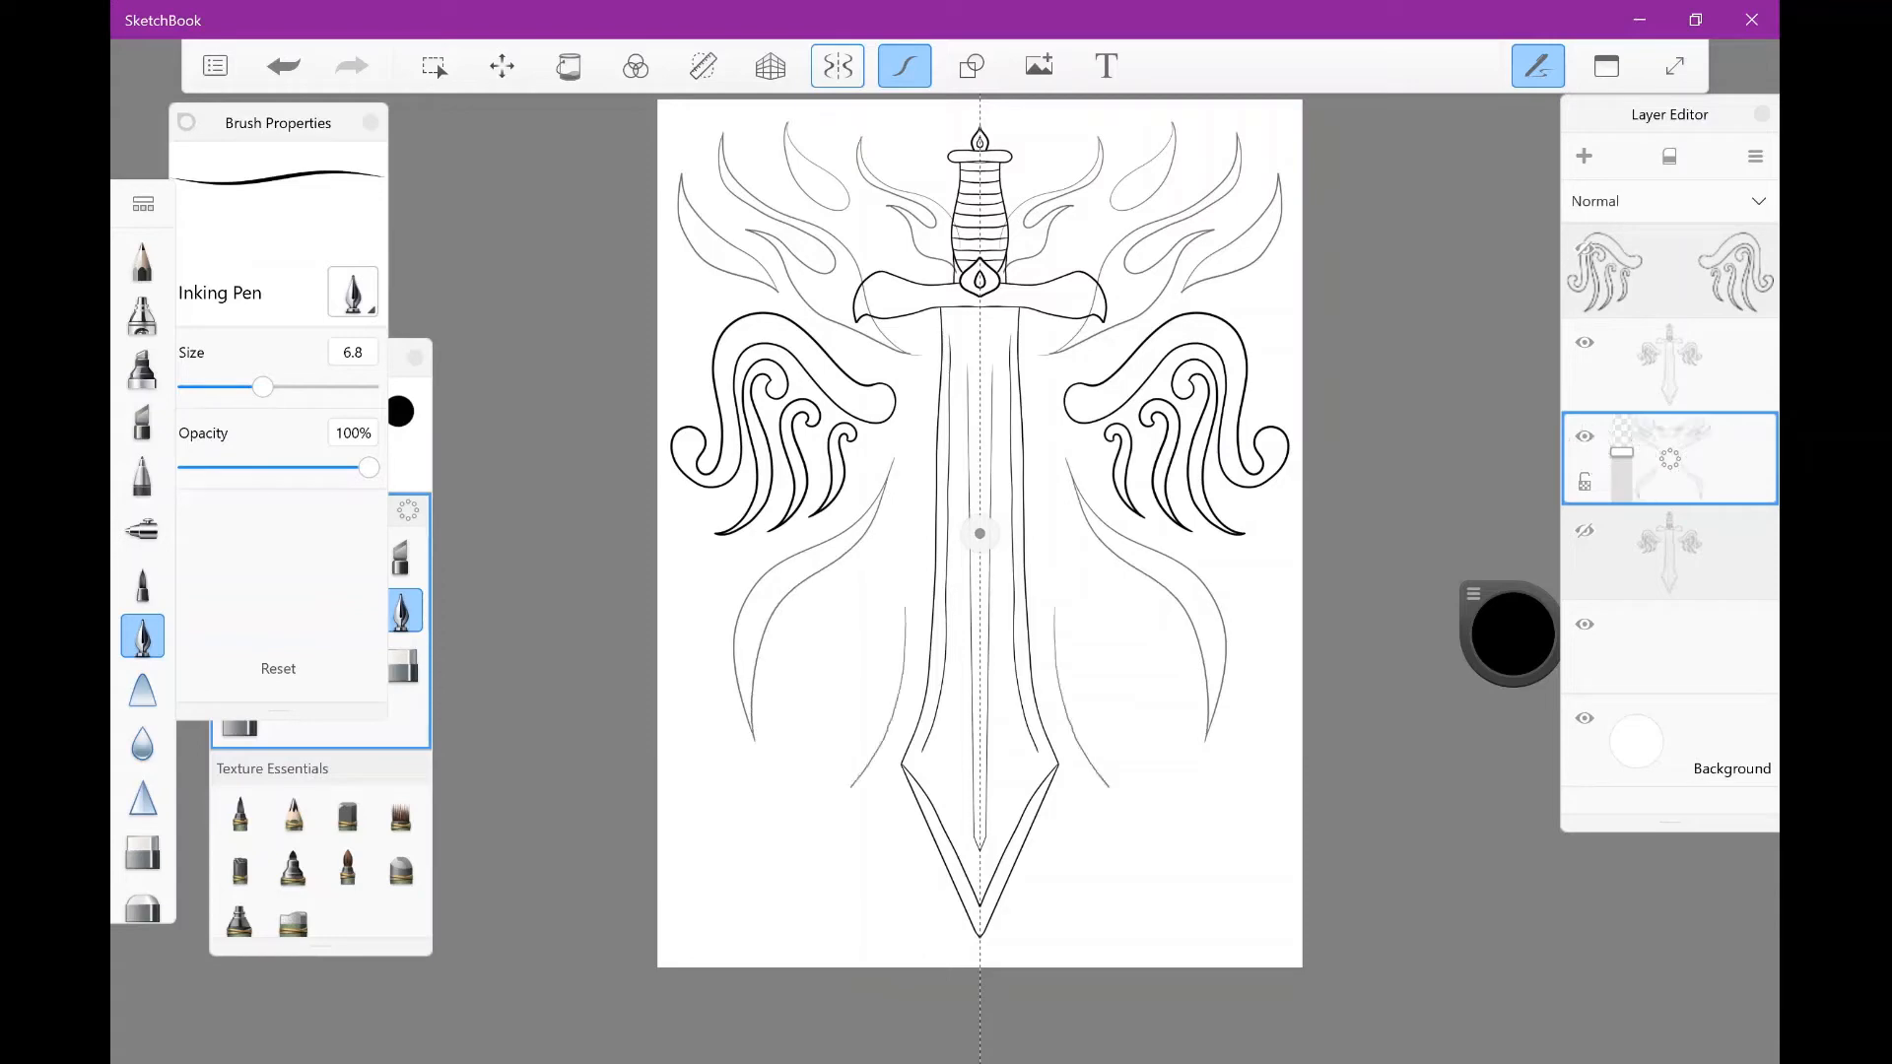
Step: Trace the flame sketch with bold mirrored Inking Pen outlines on a new layer, then hide the sketch
click(283, 65)
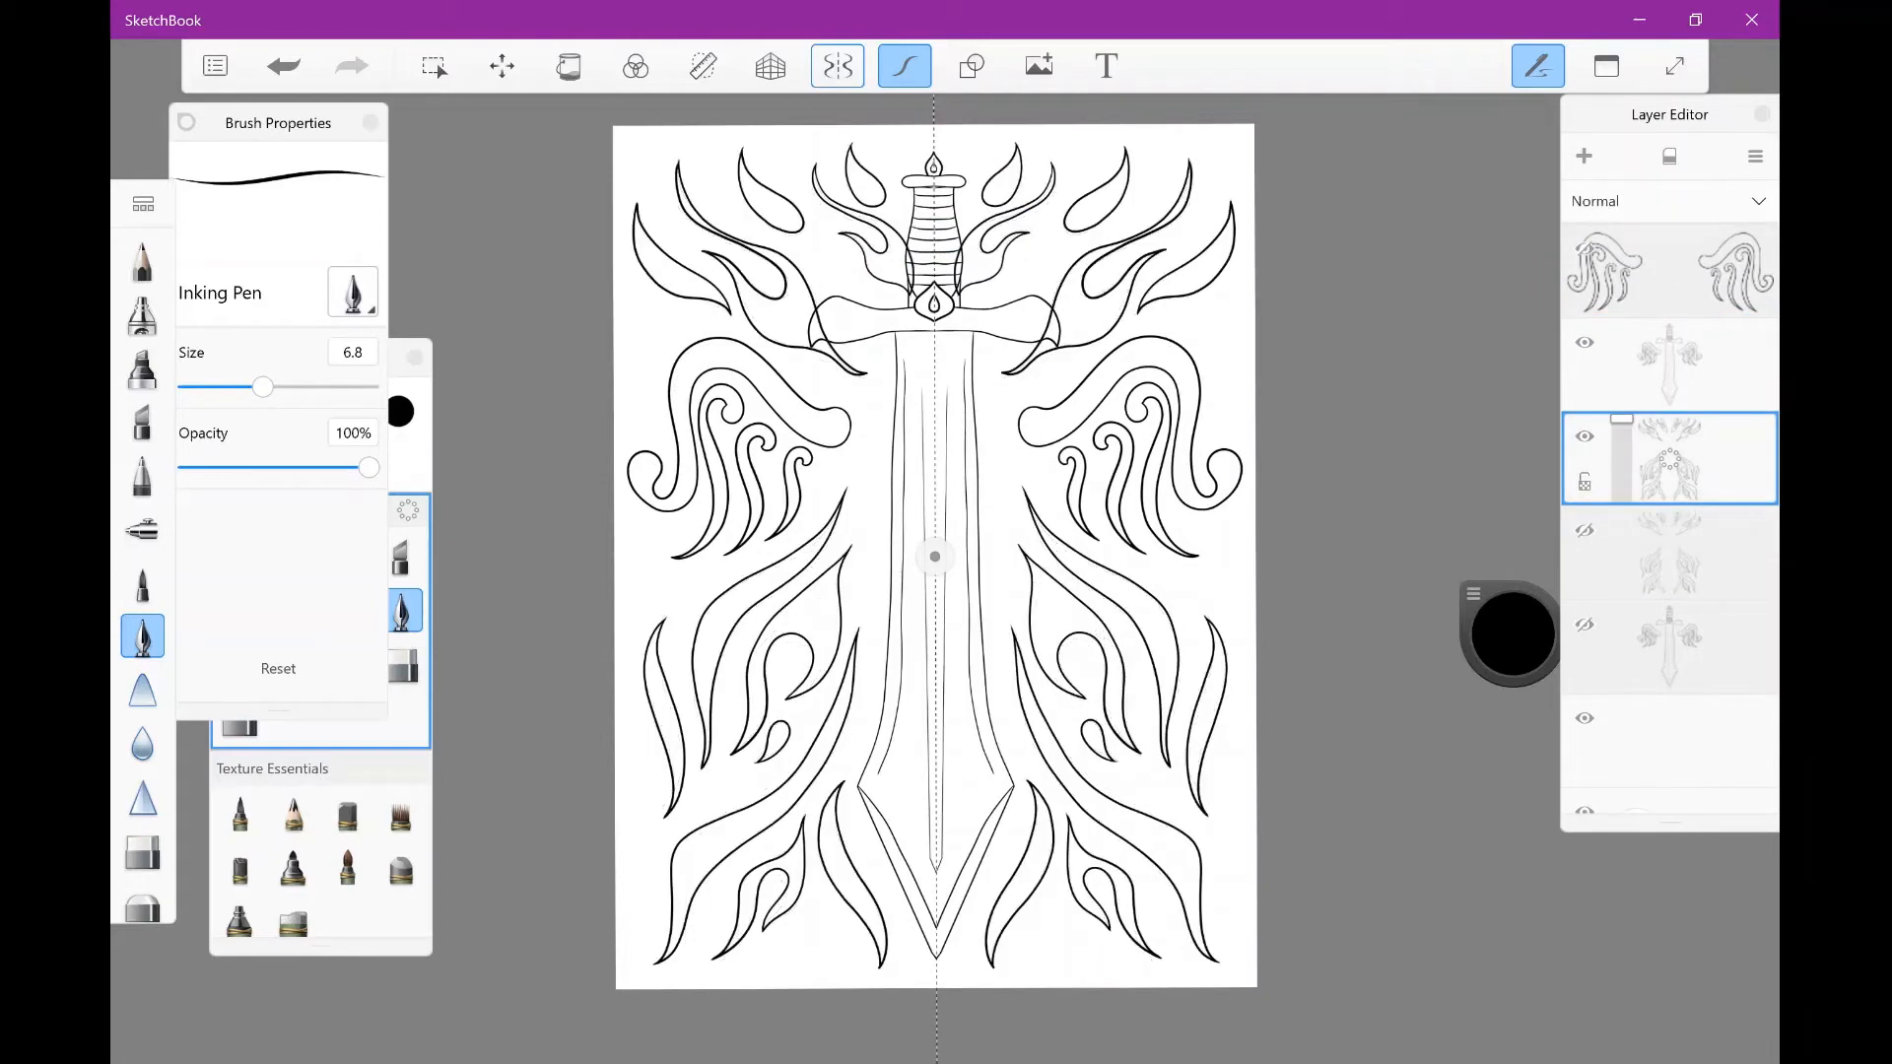
click(1669, 362)
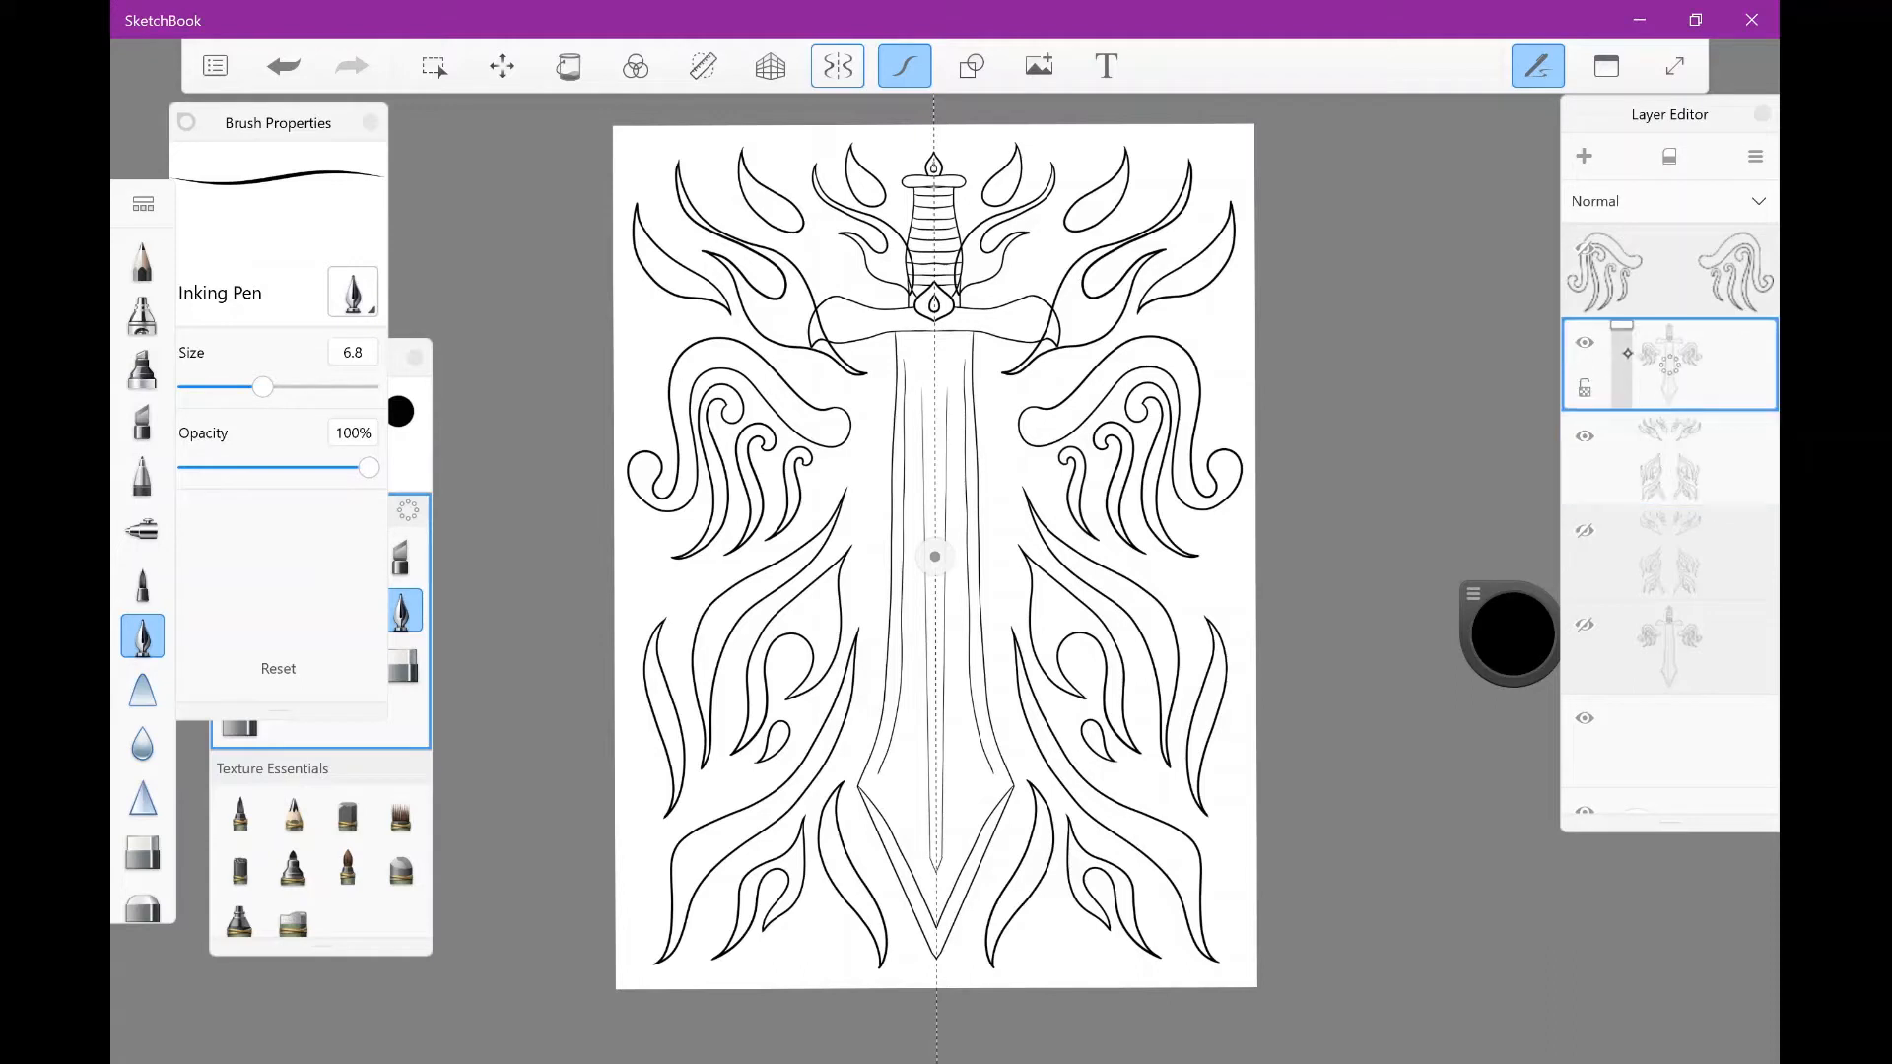
click(1668, 456)
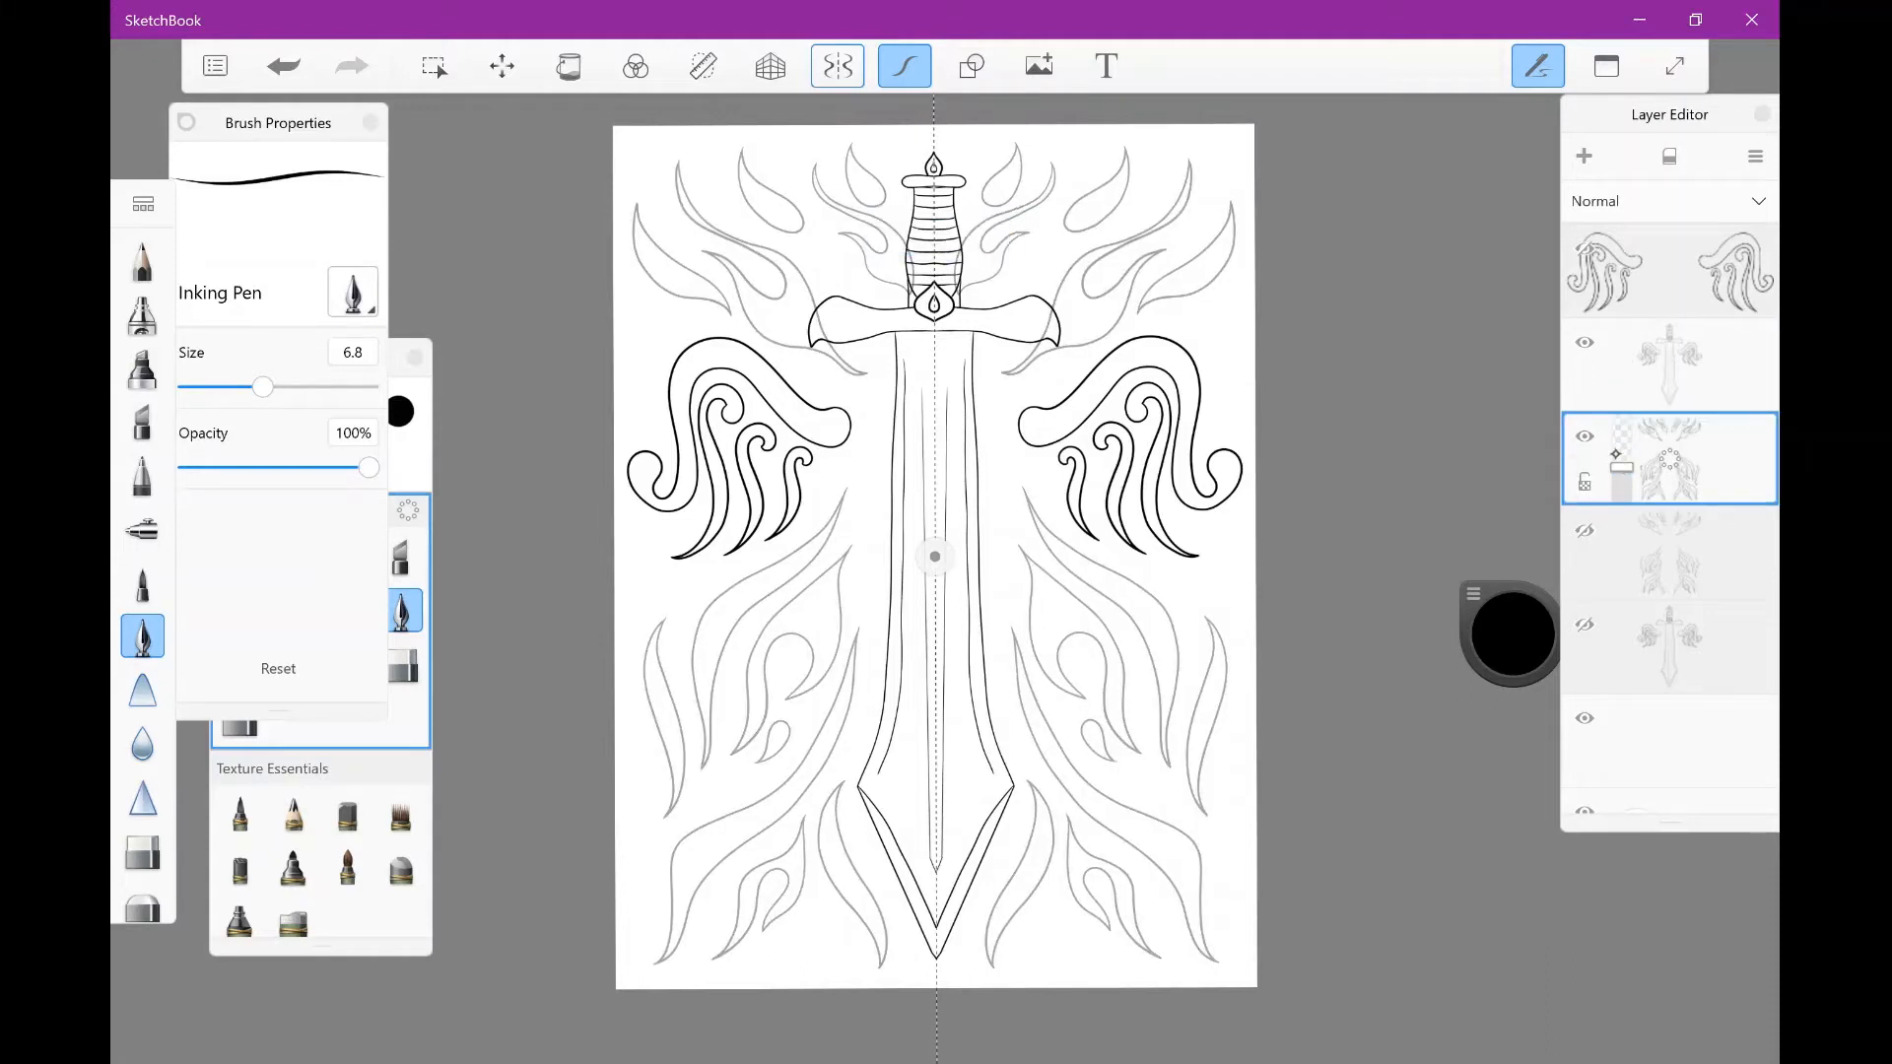
click(1668, 365)
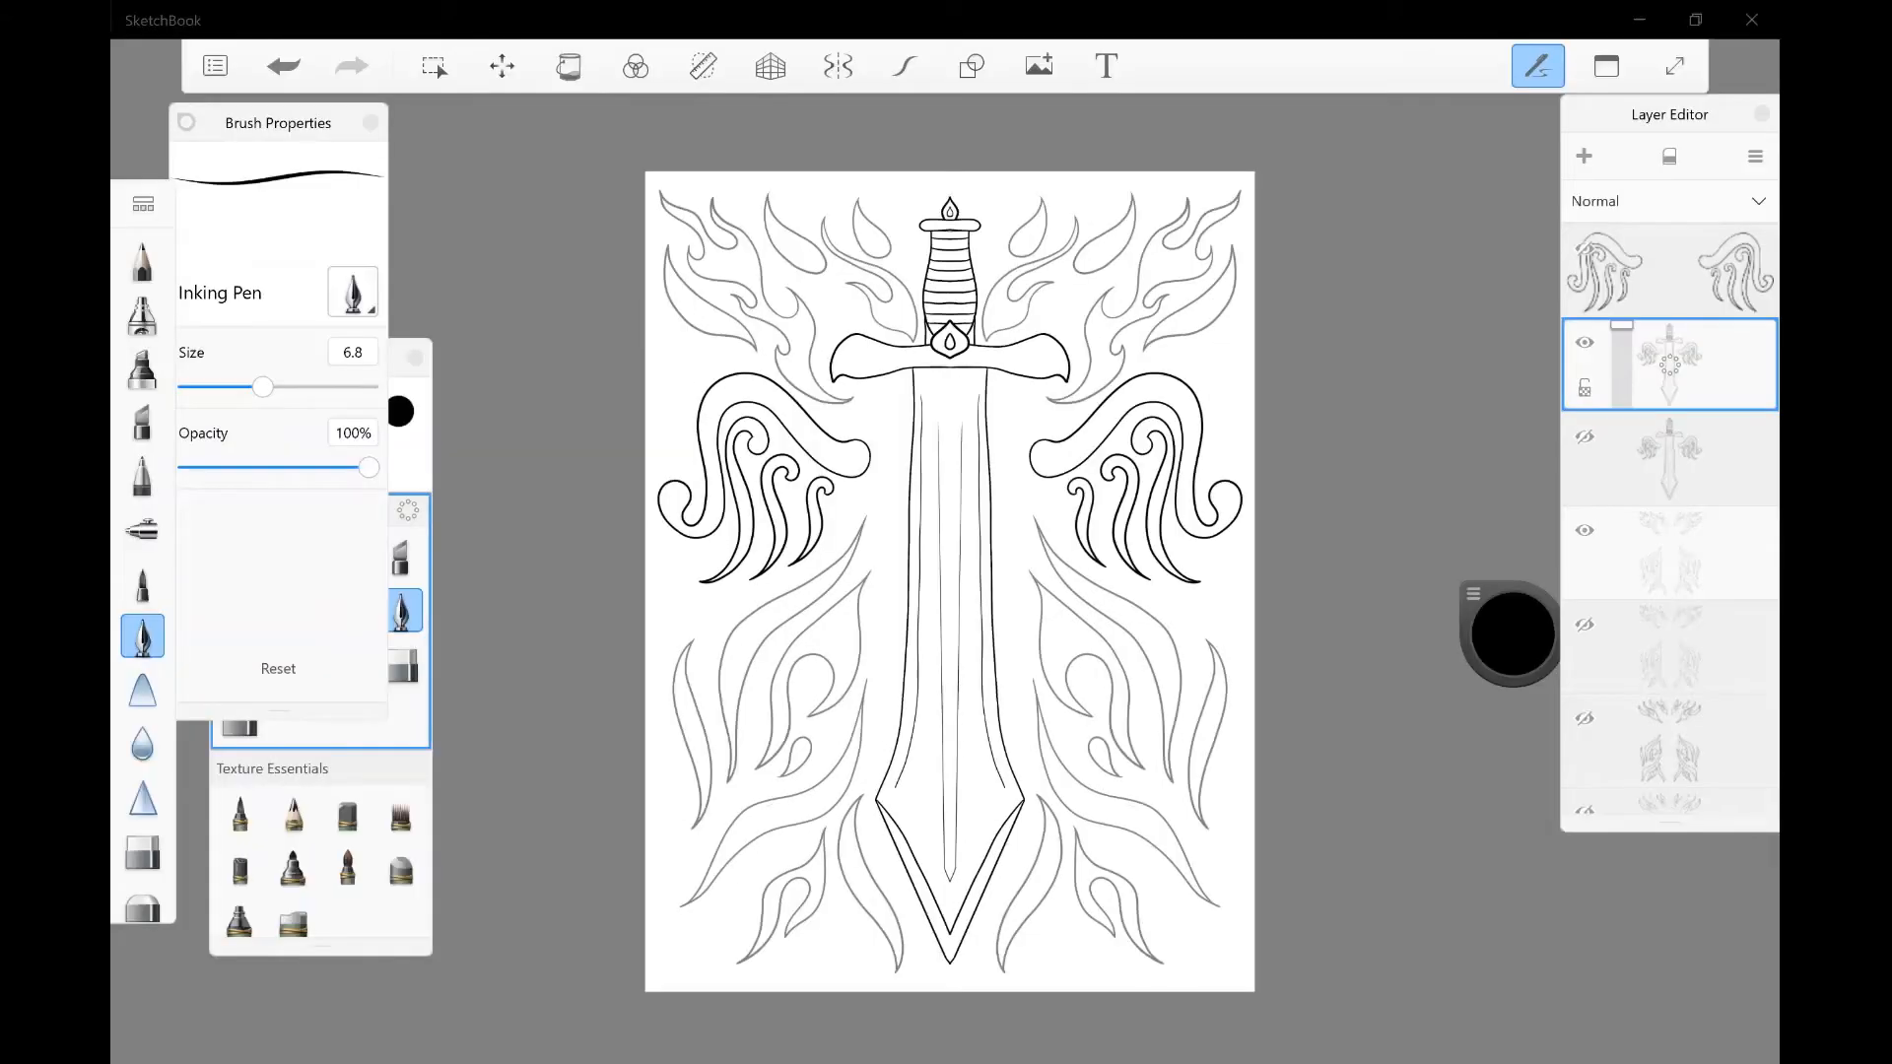
click(568, 66)
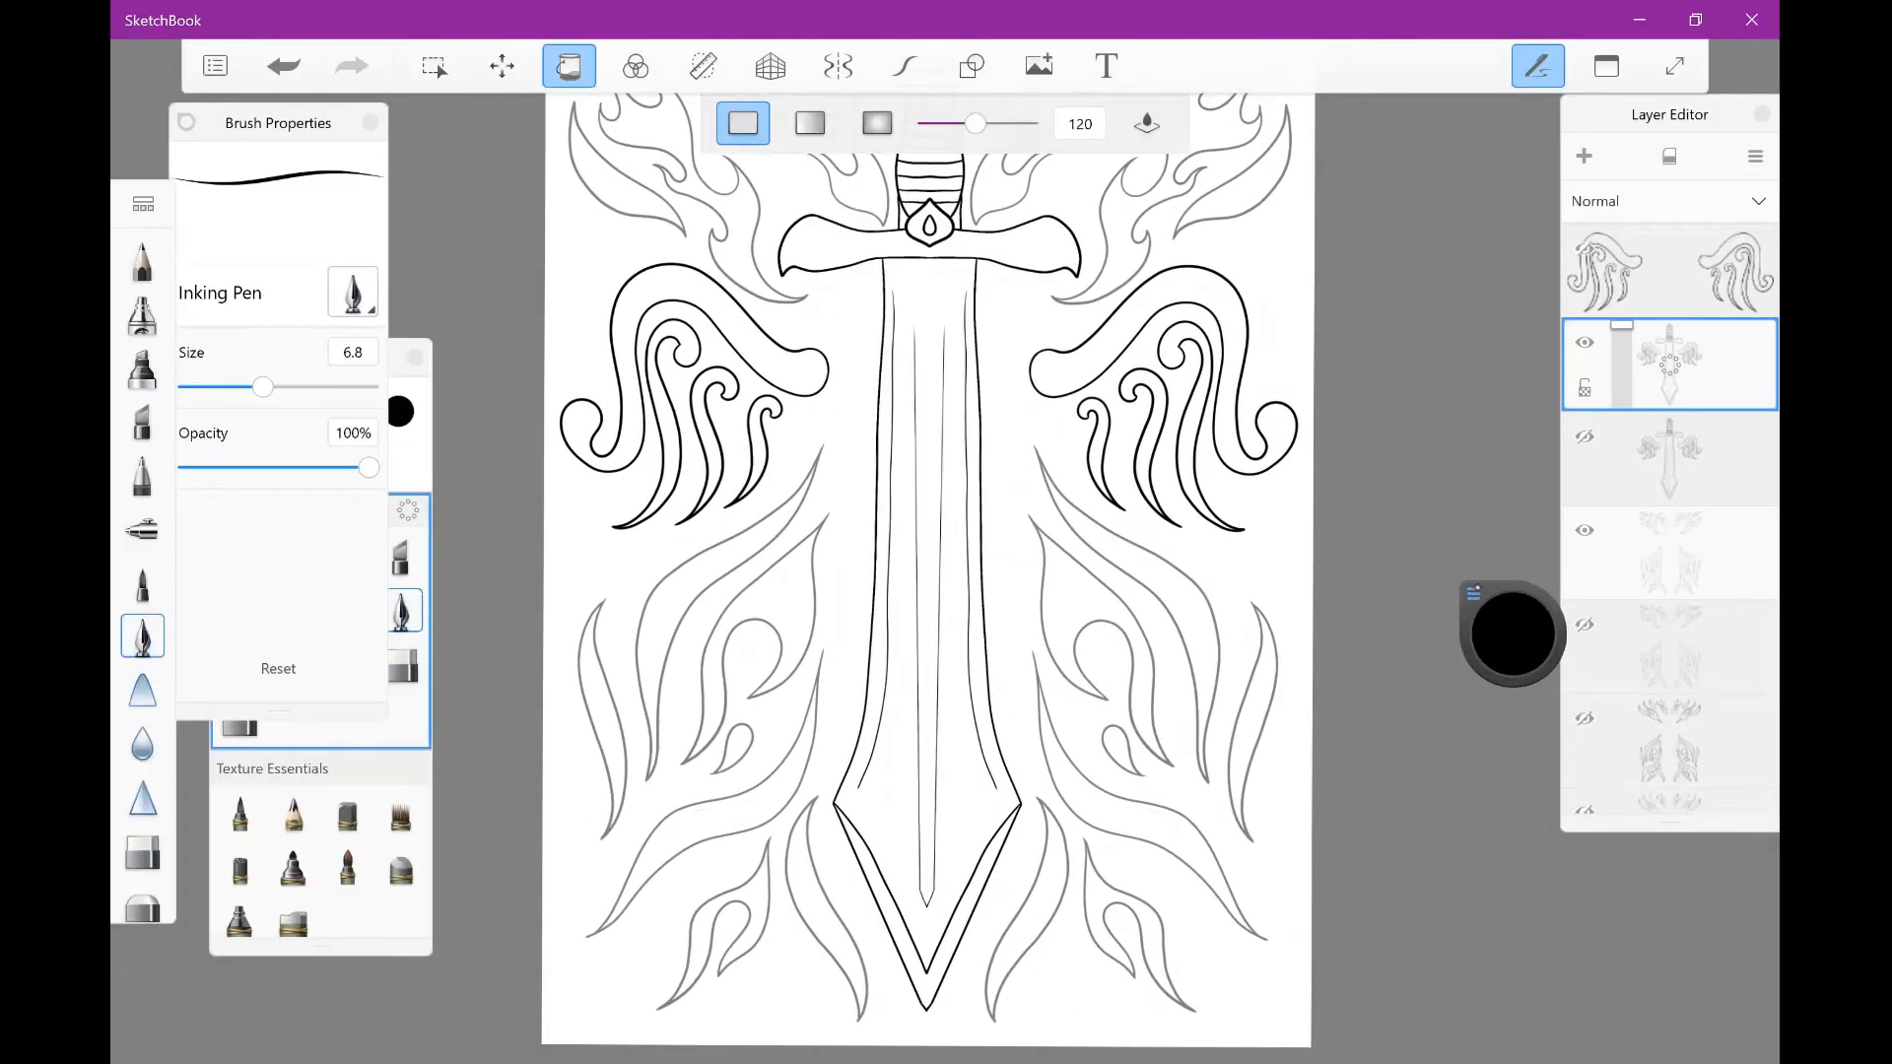
Step: Fill the blade light grey and give the background a white-to-black radial gradient
click(1511, 636)
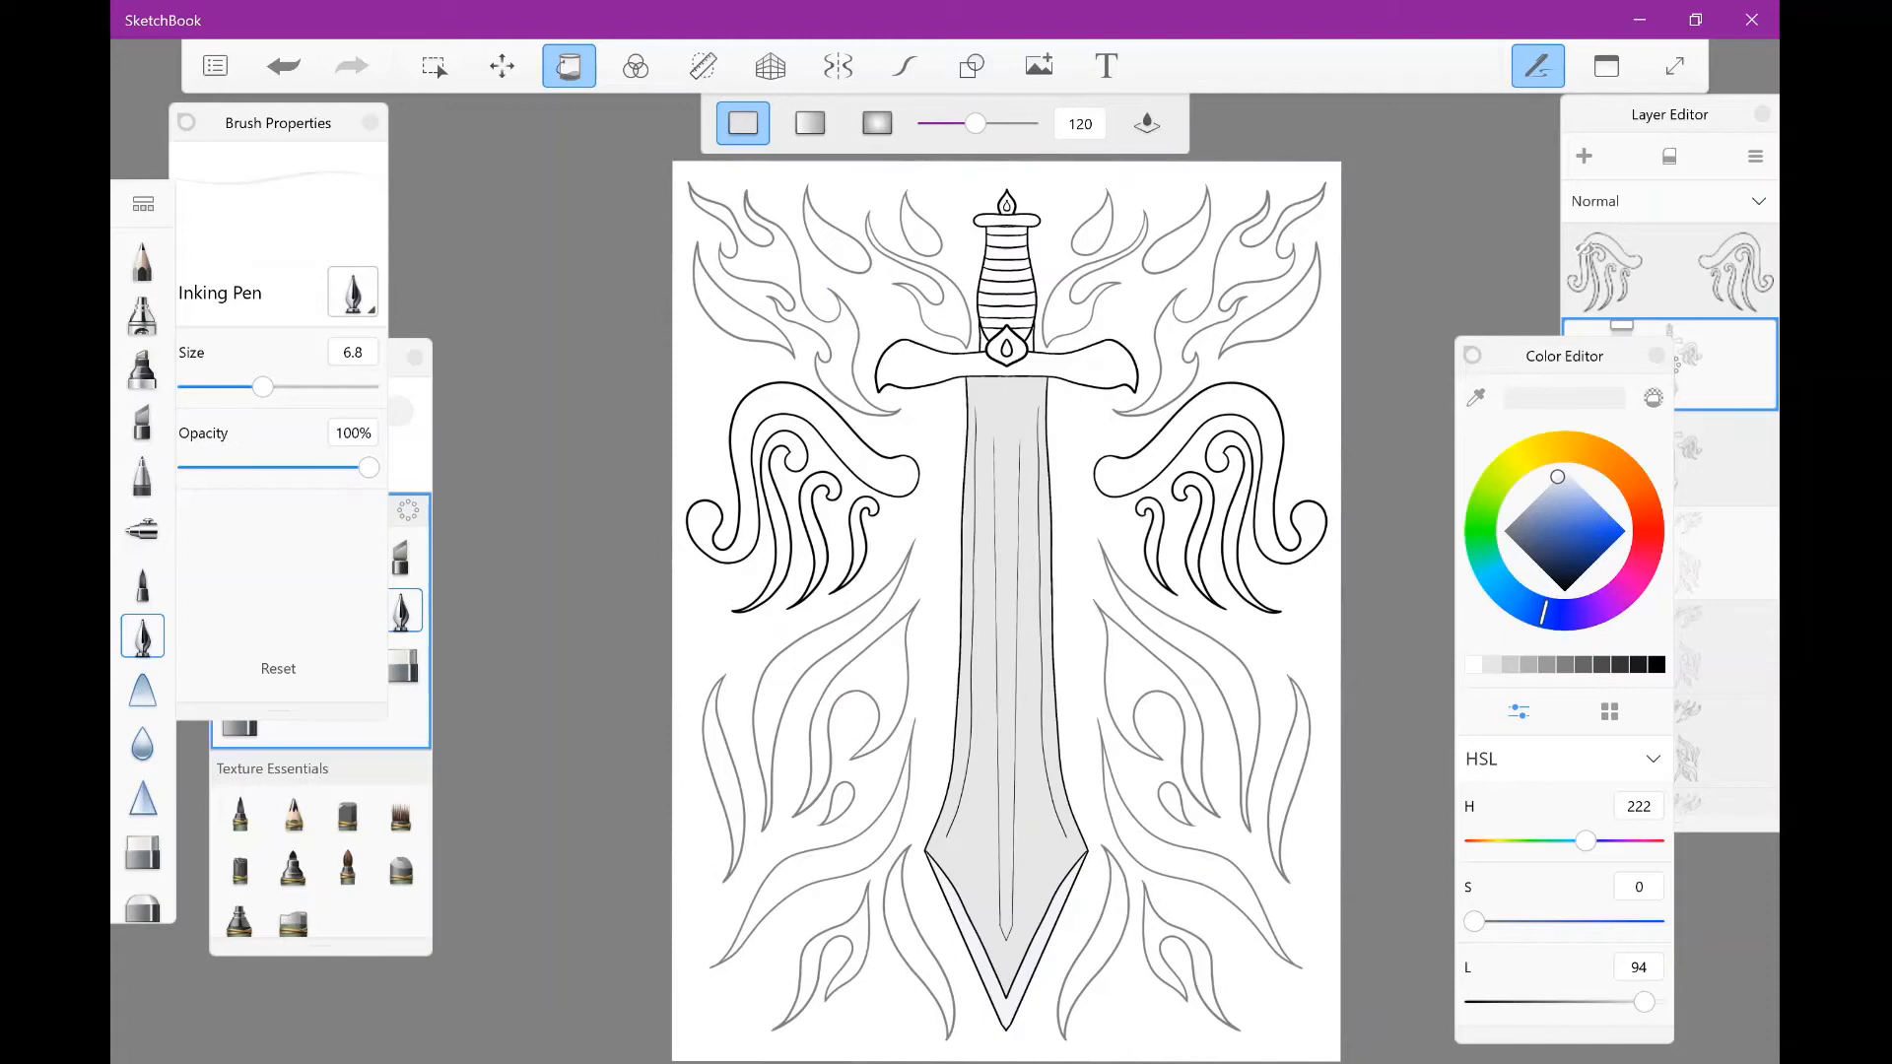
click(1576, 502)
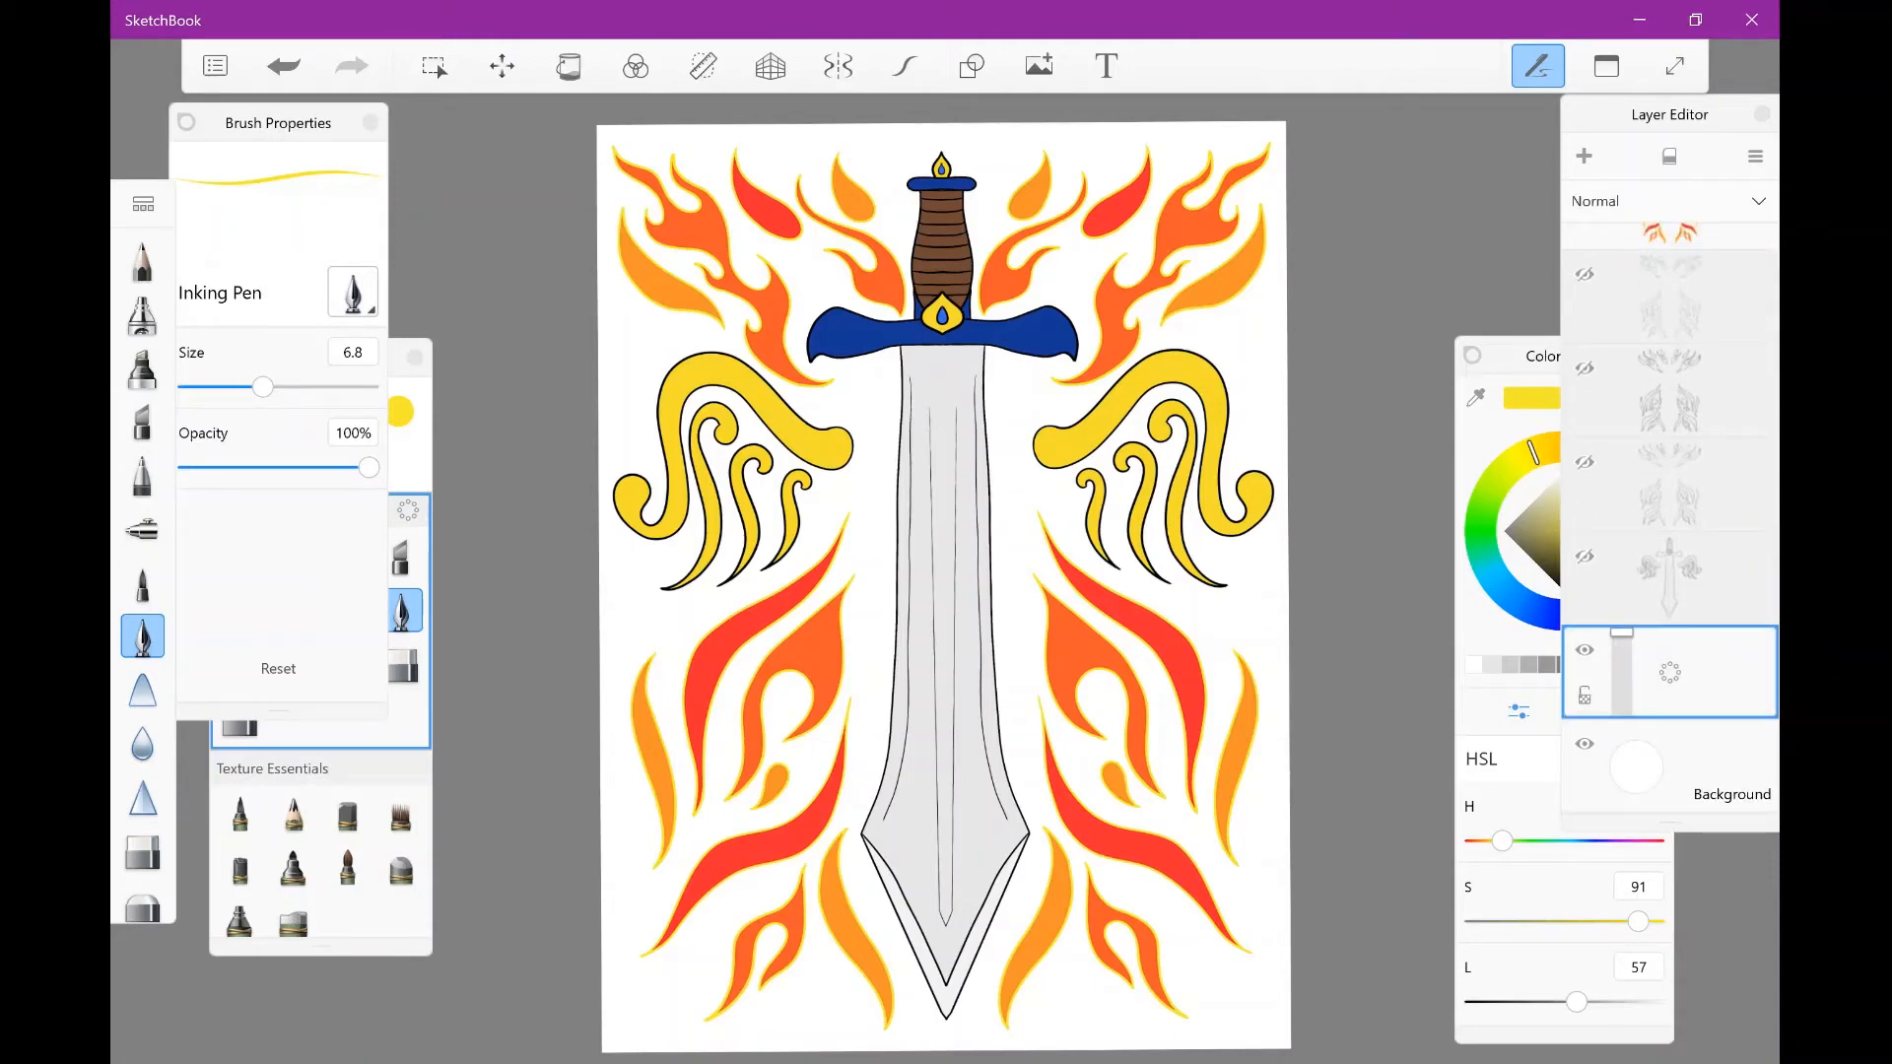
click(568, 66)
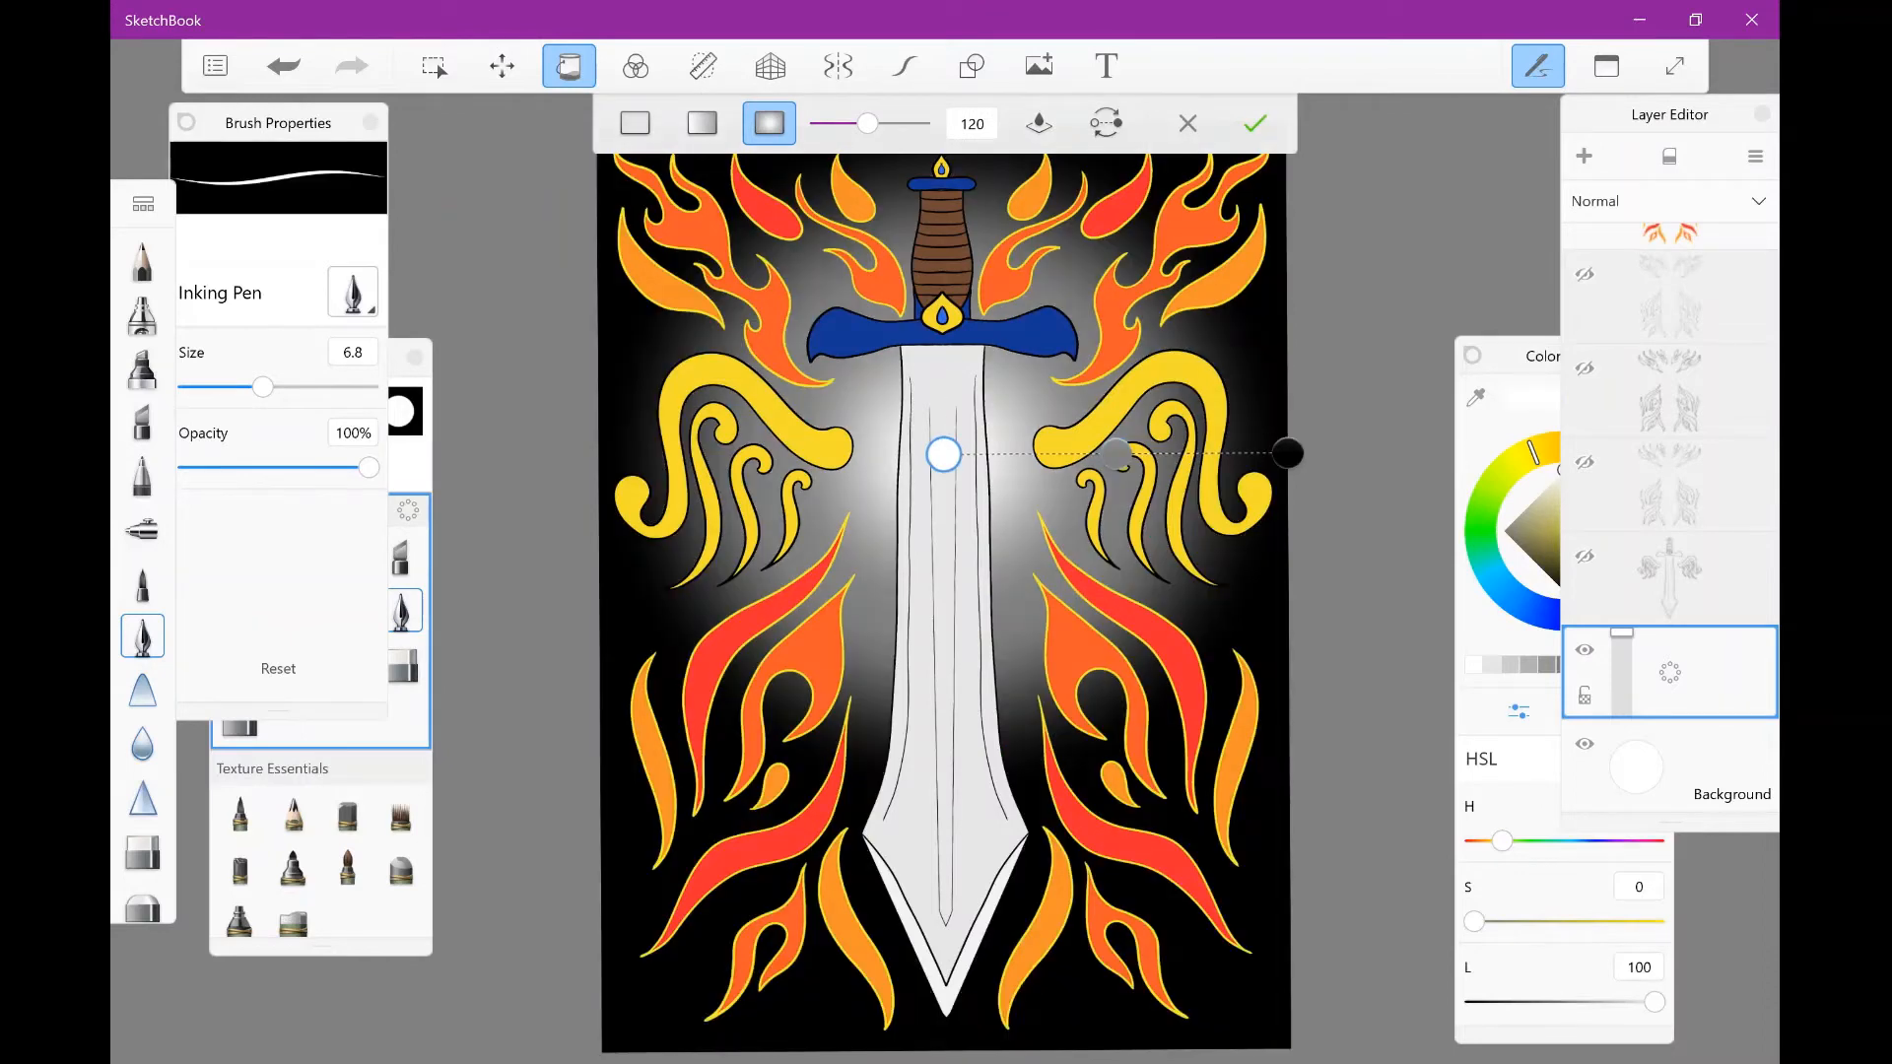
Step: Set the gradient centre to yellow, the outer stop to red, add a black edge, and apply
click(1609, 710)
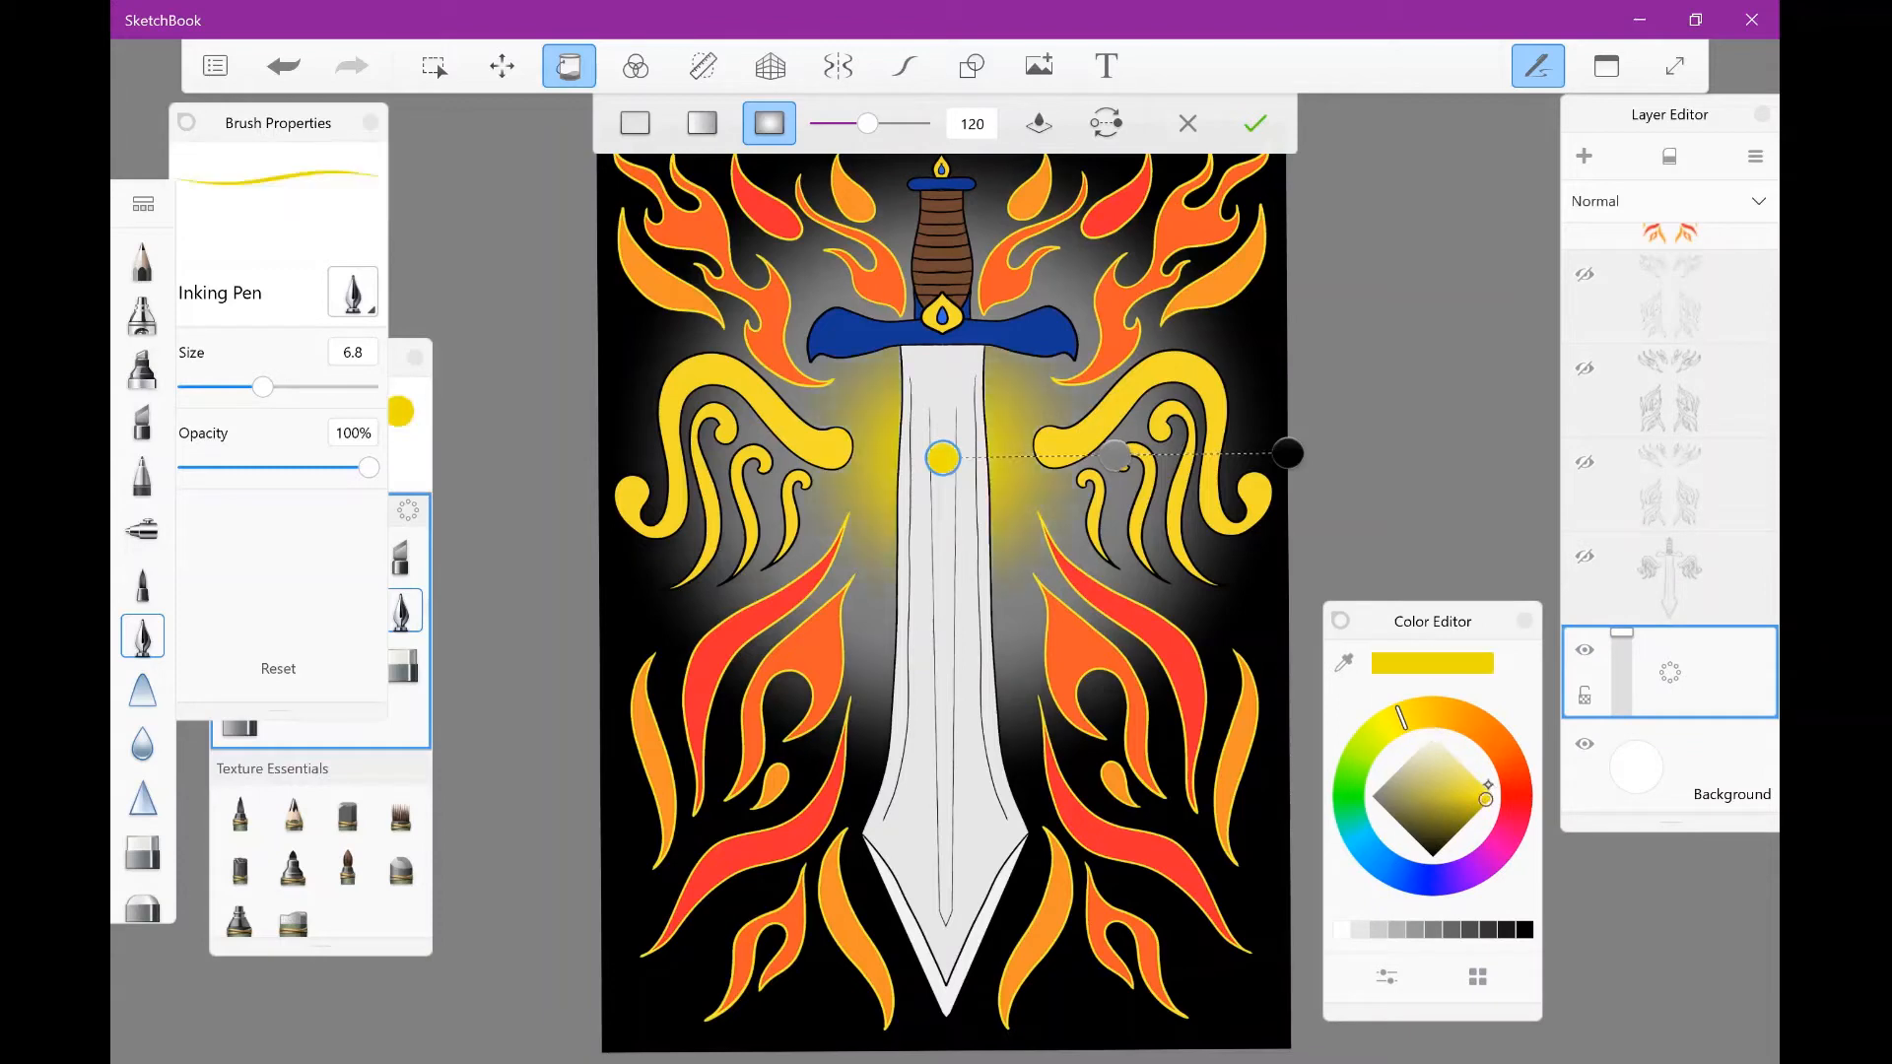
click(1371, 796)
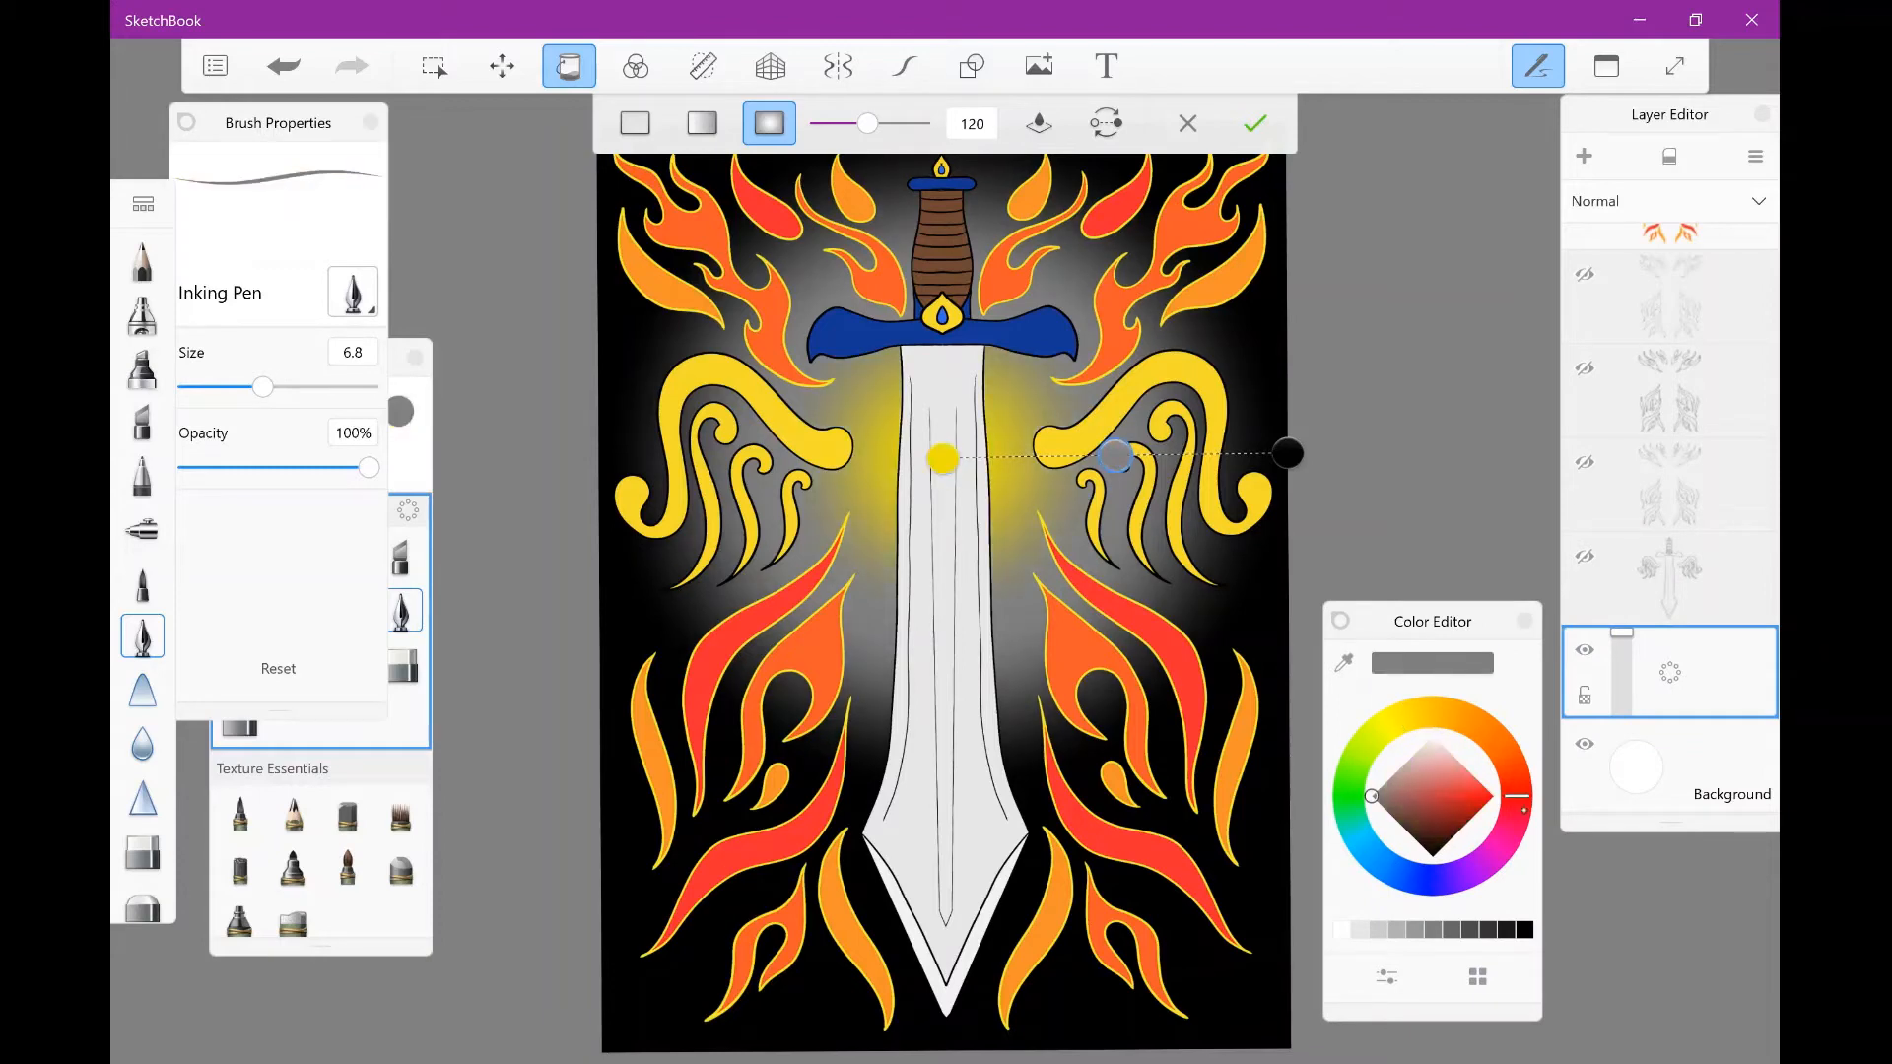
click(1485, 794)
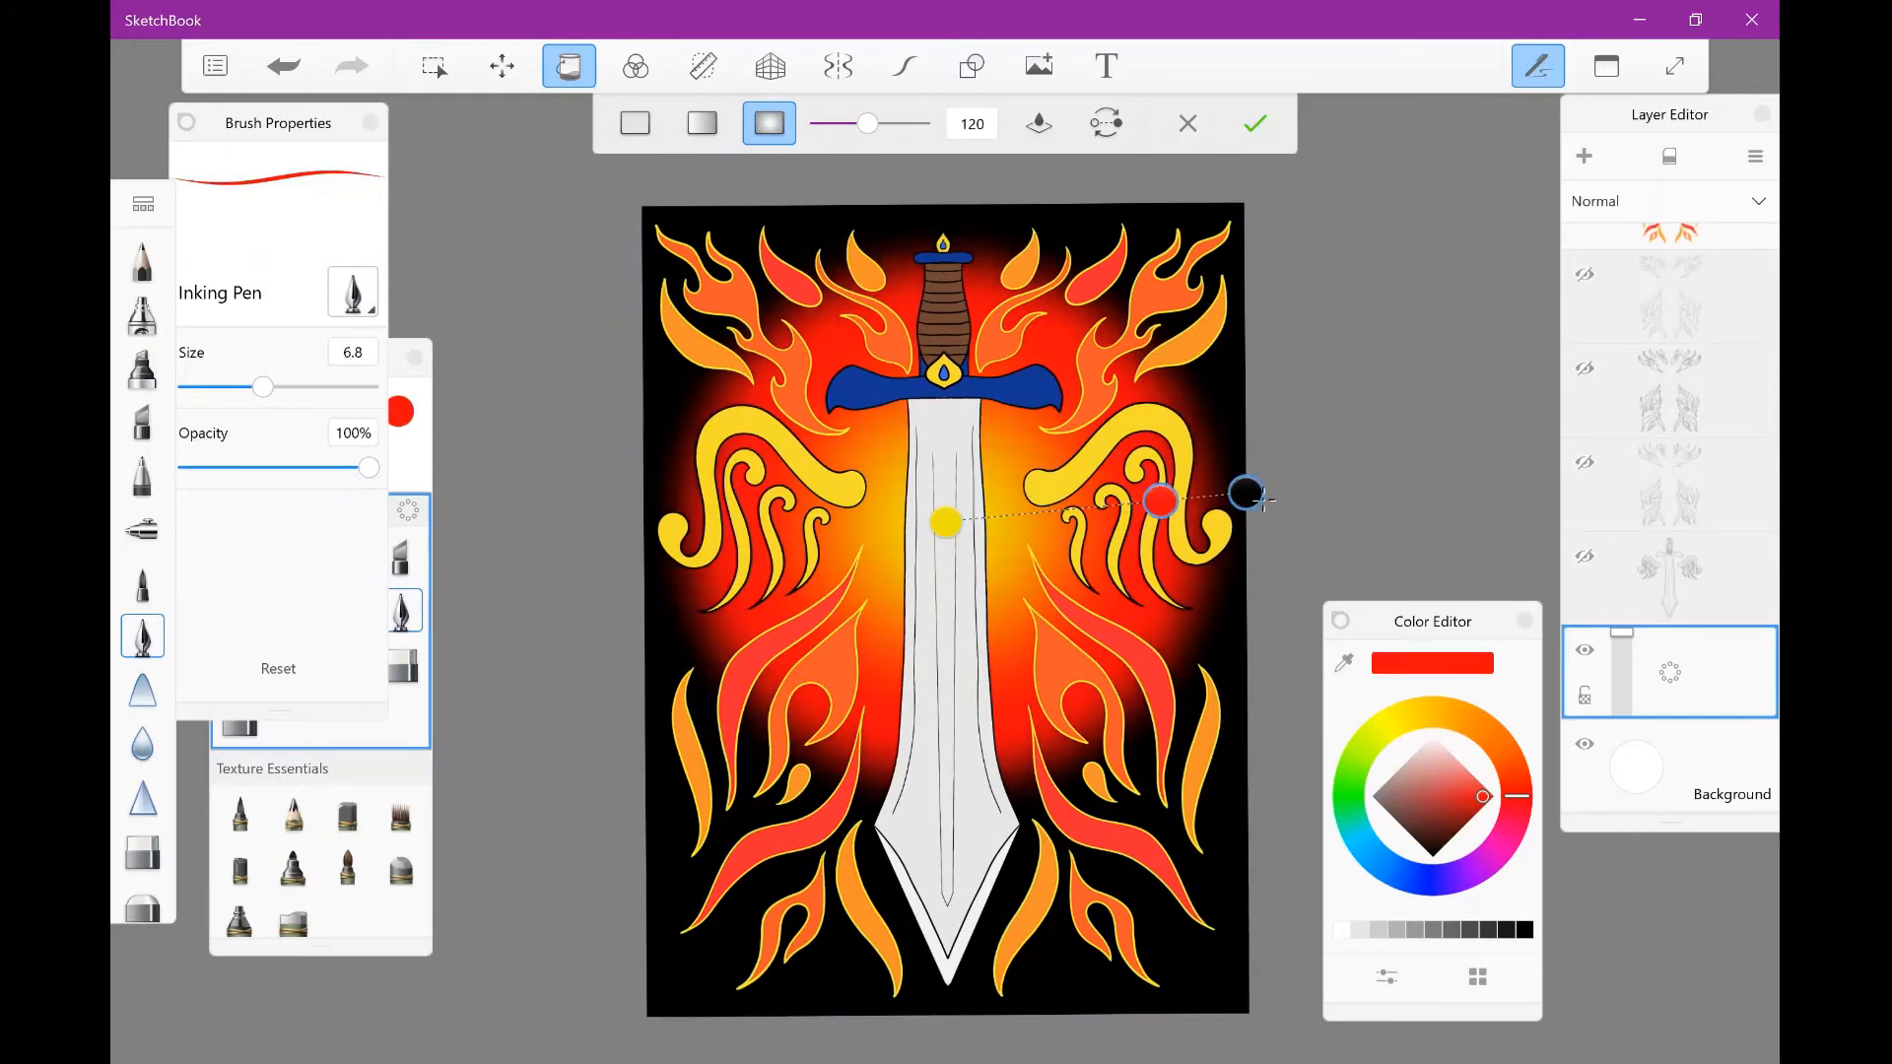
click(1431, 856)
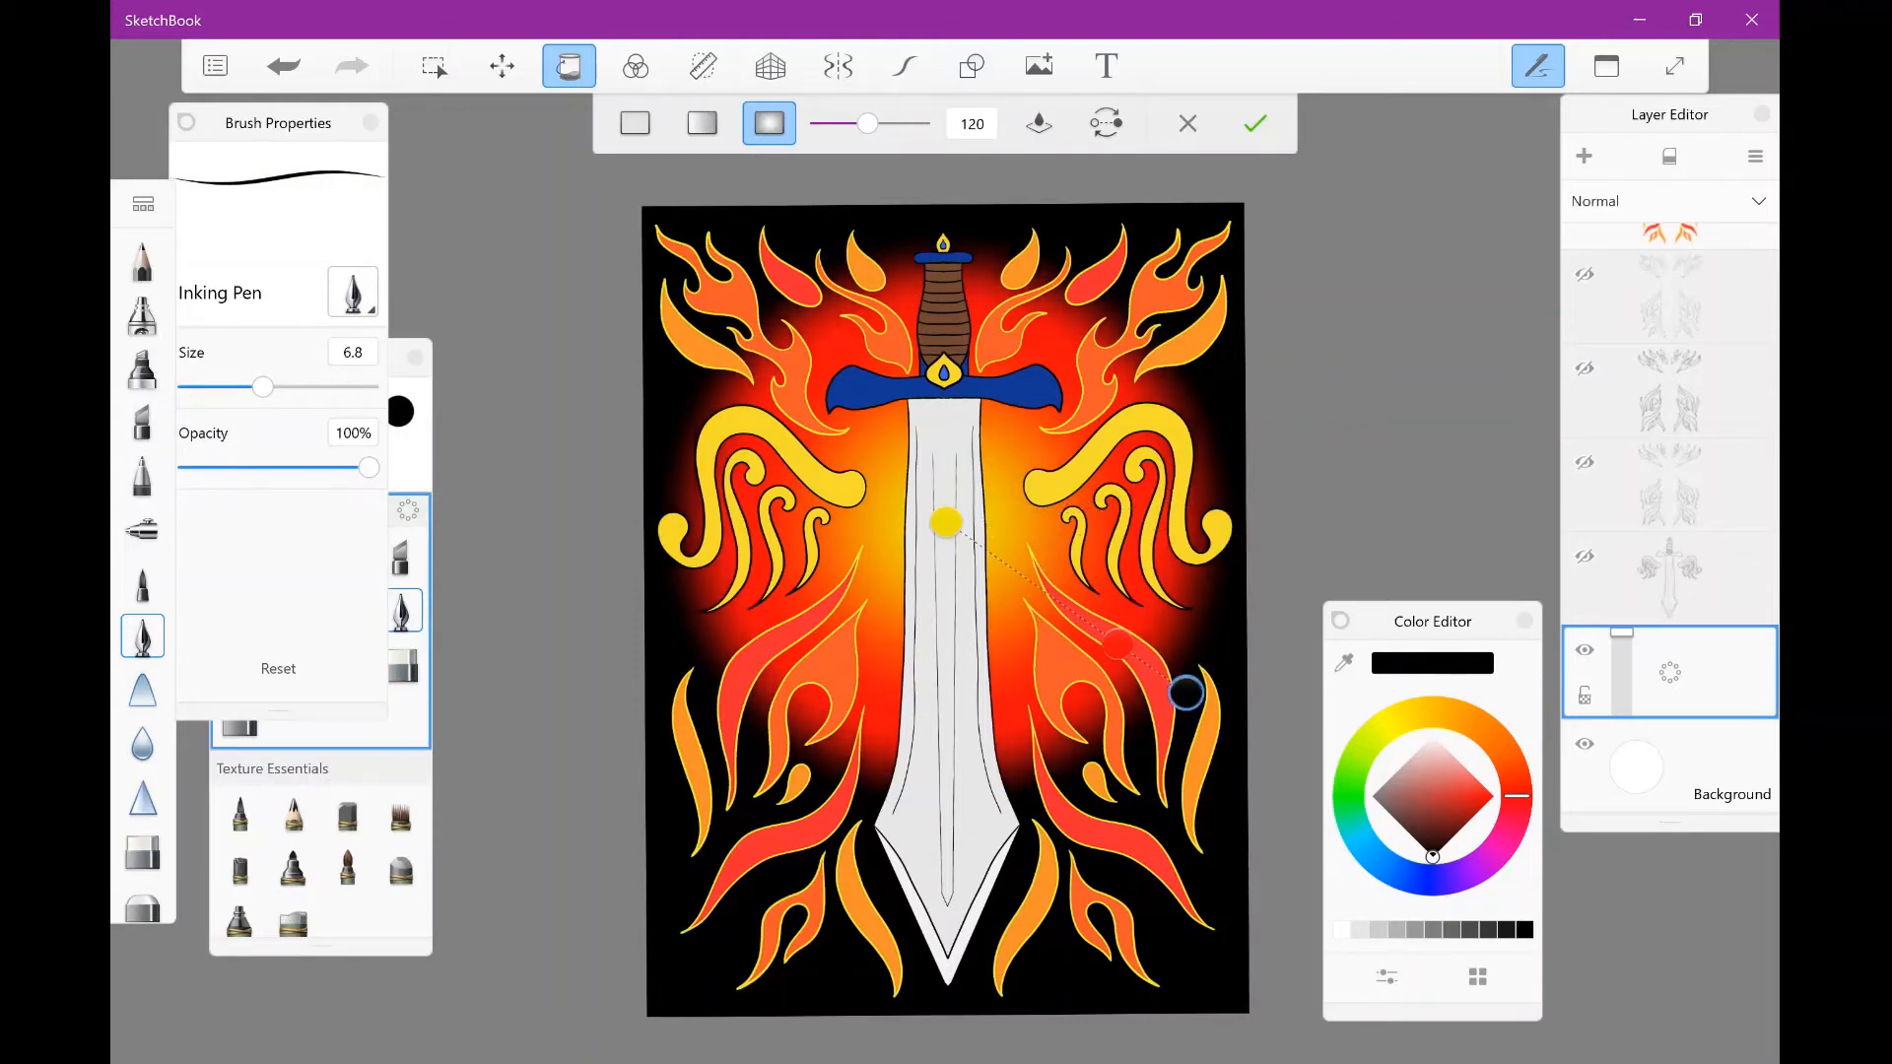
click(433, 65)
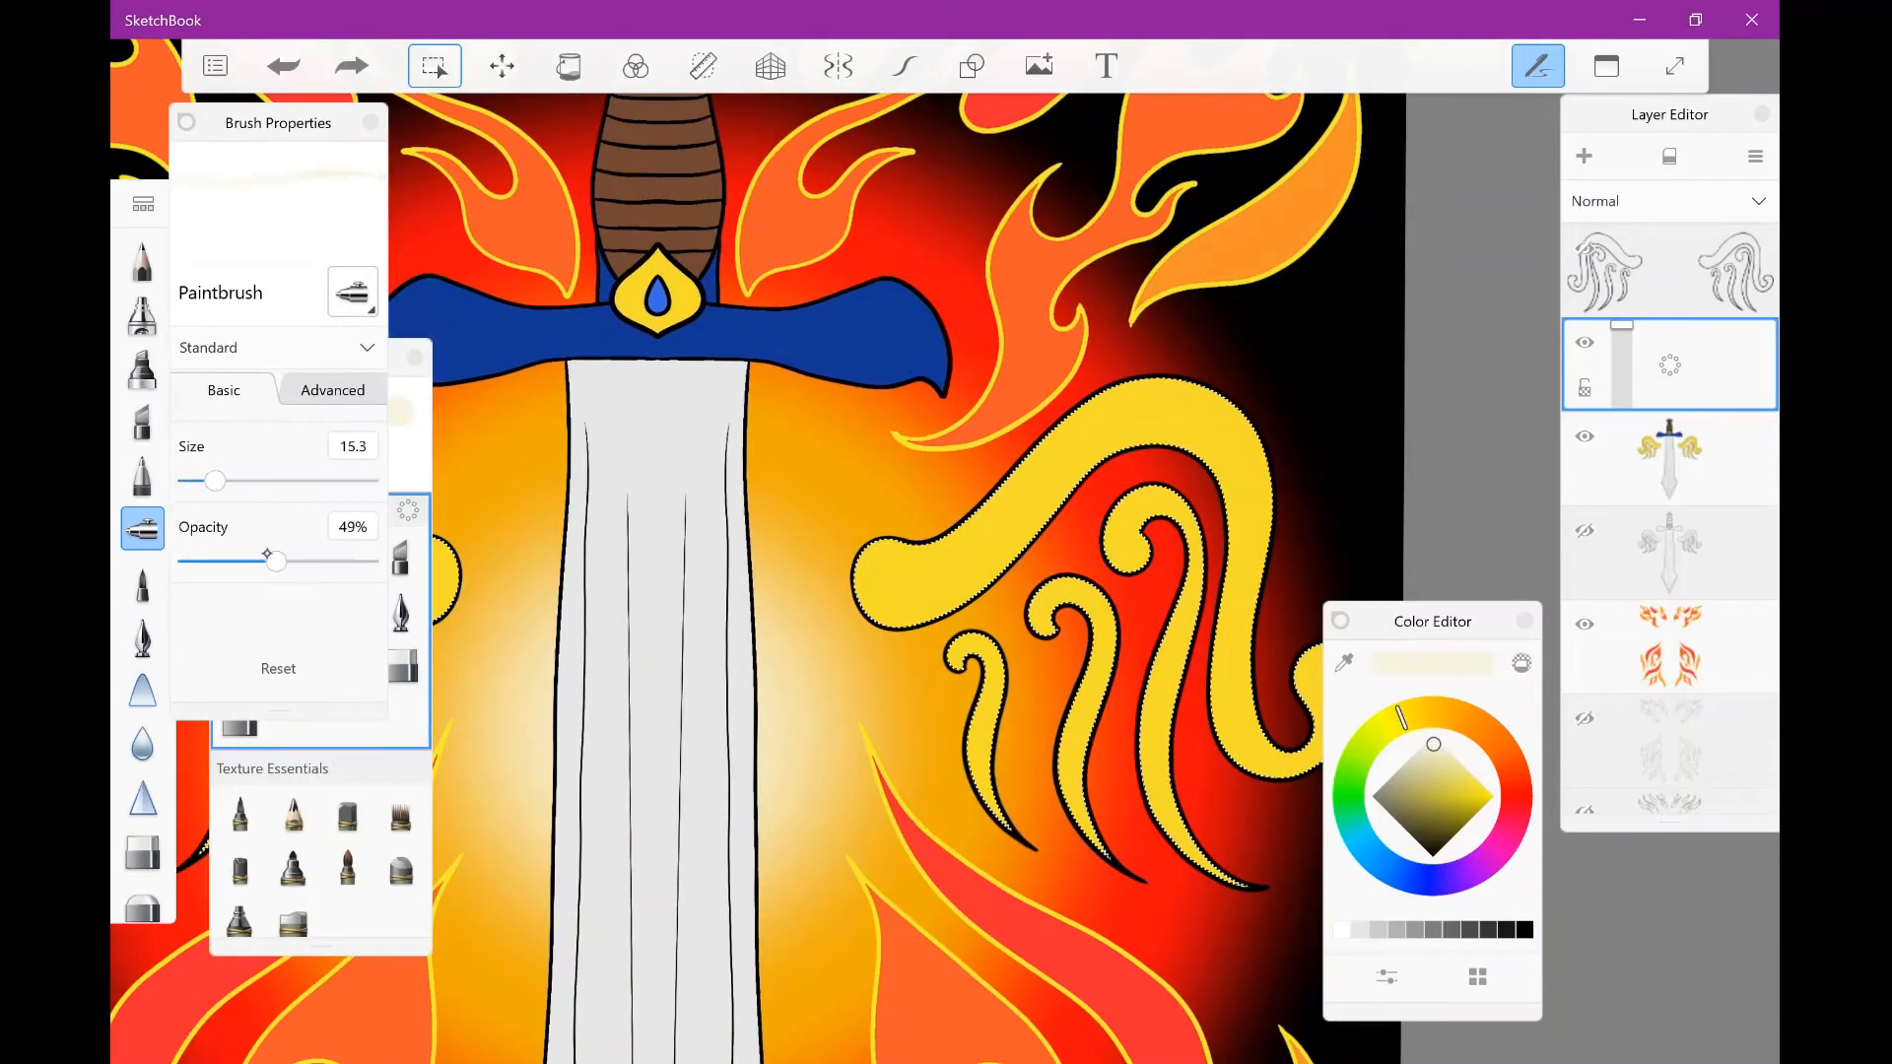
Step: Paint pale 14%-opacity Paintbrush highlights along both wing curves on the shading layer
click(282, 66)
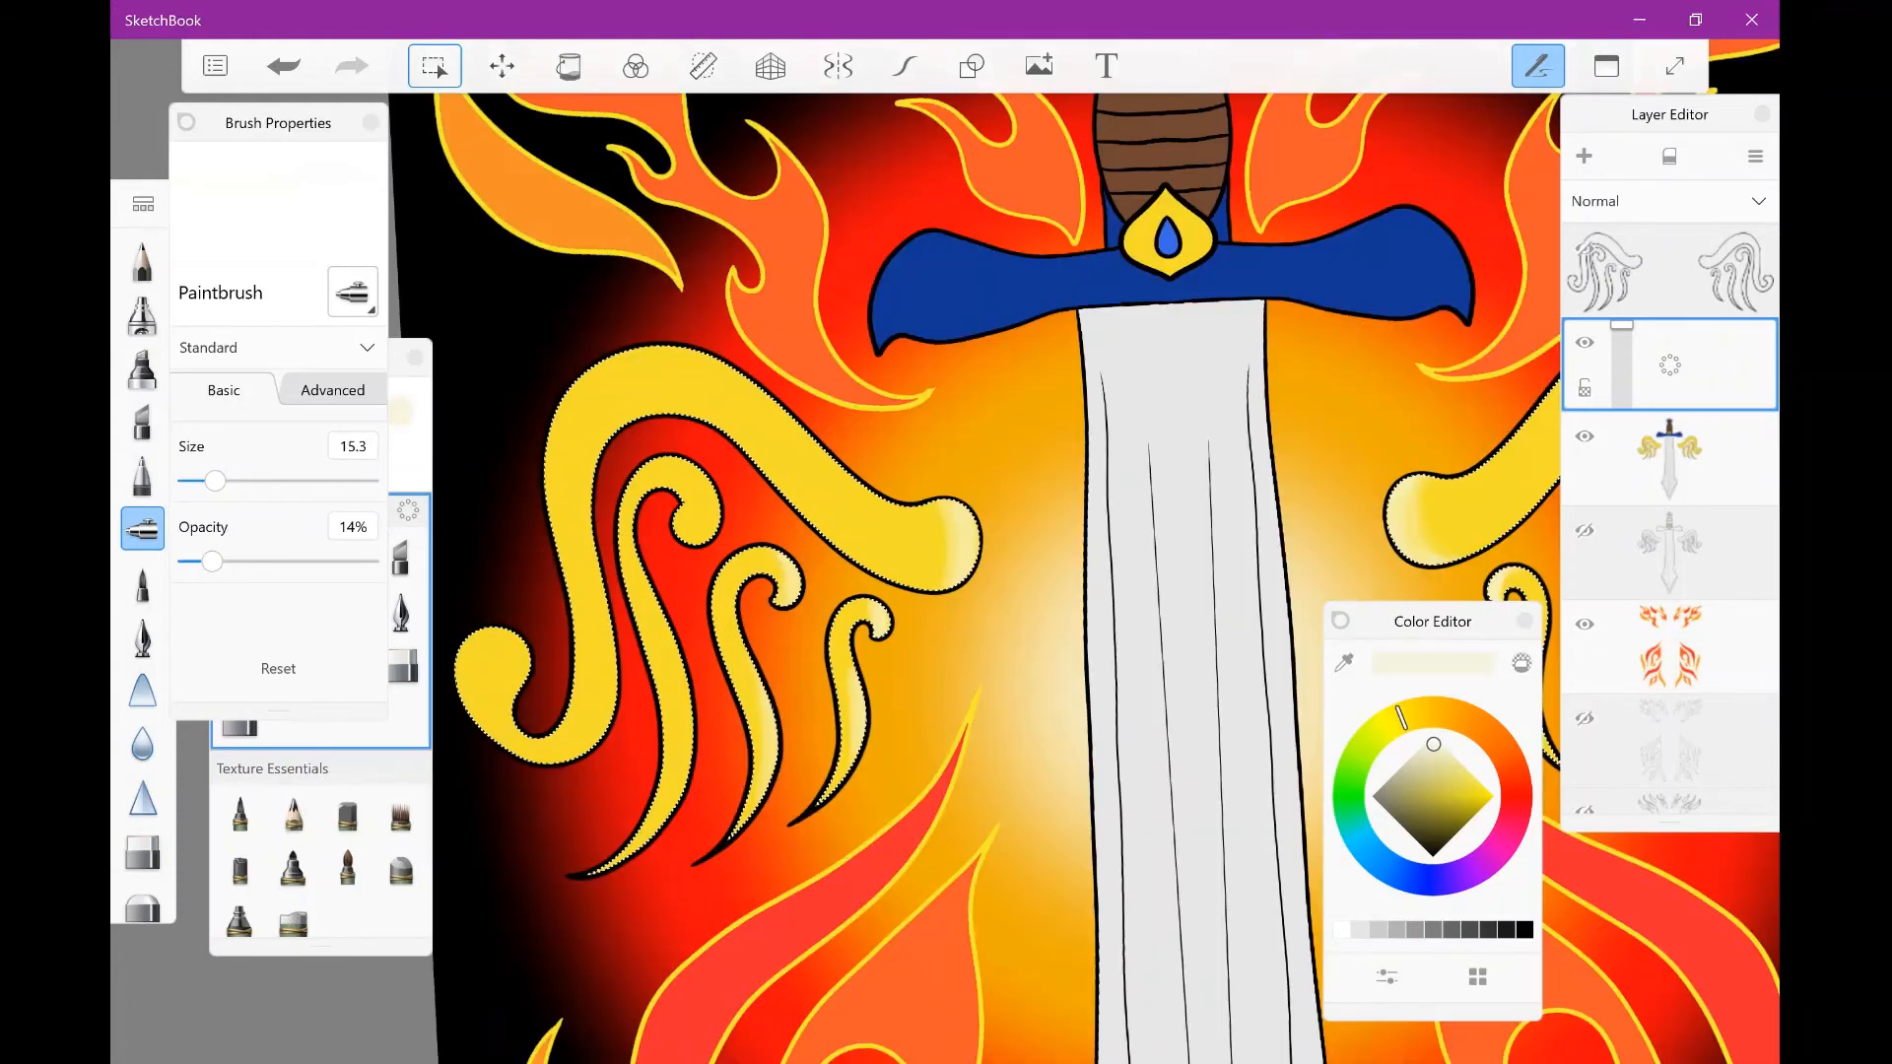
click(693, 705)
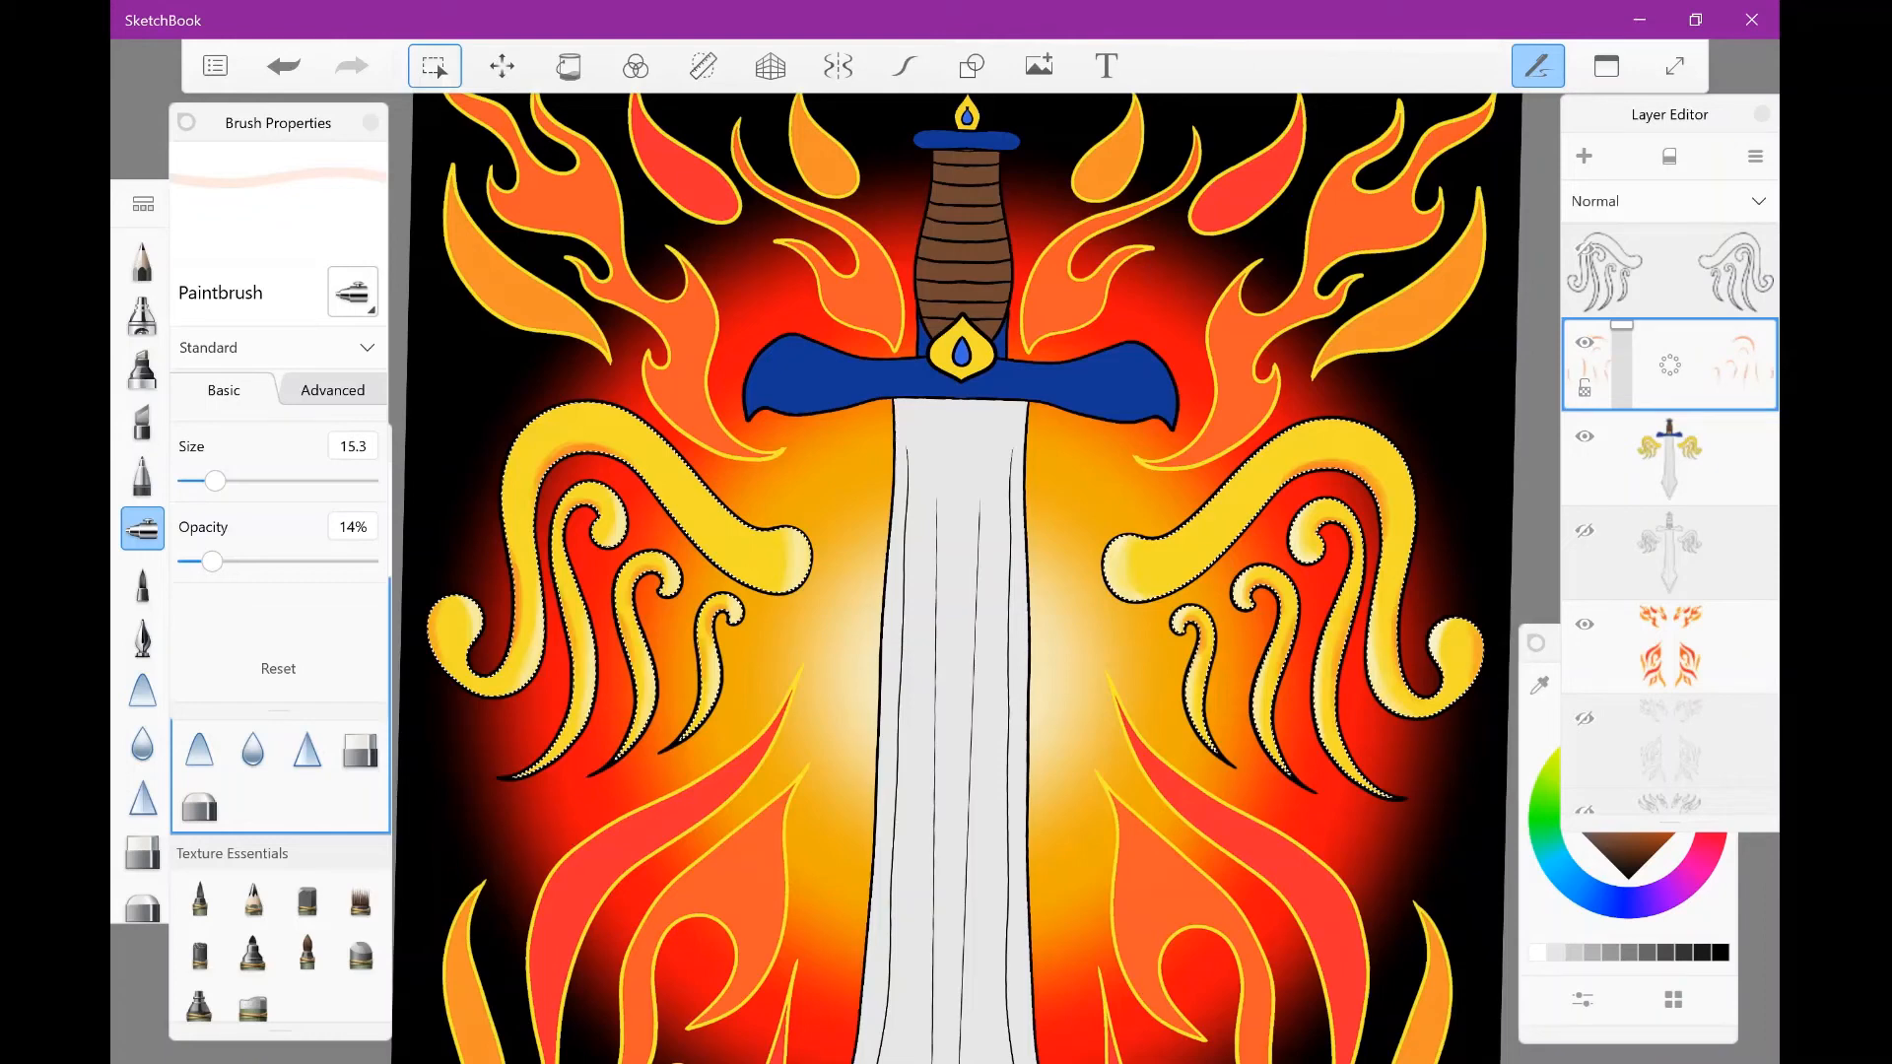
click(433, 65)
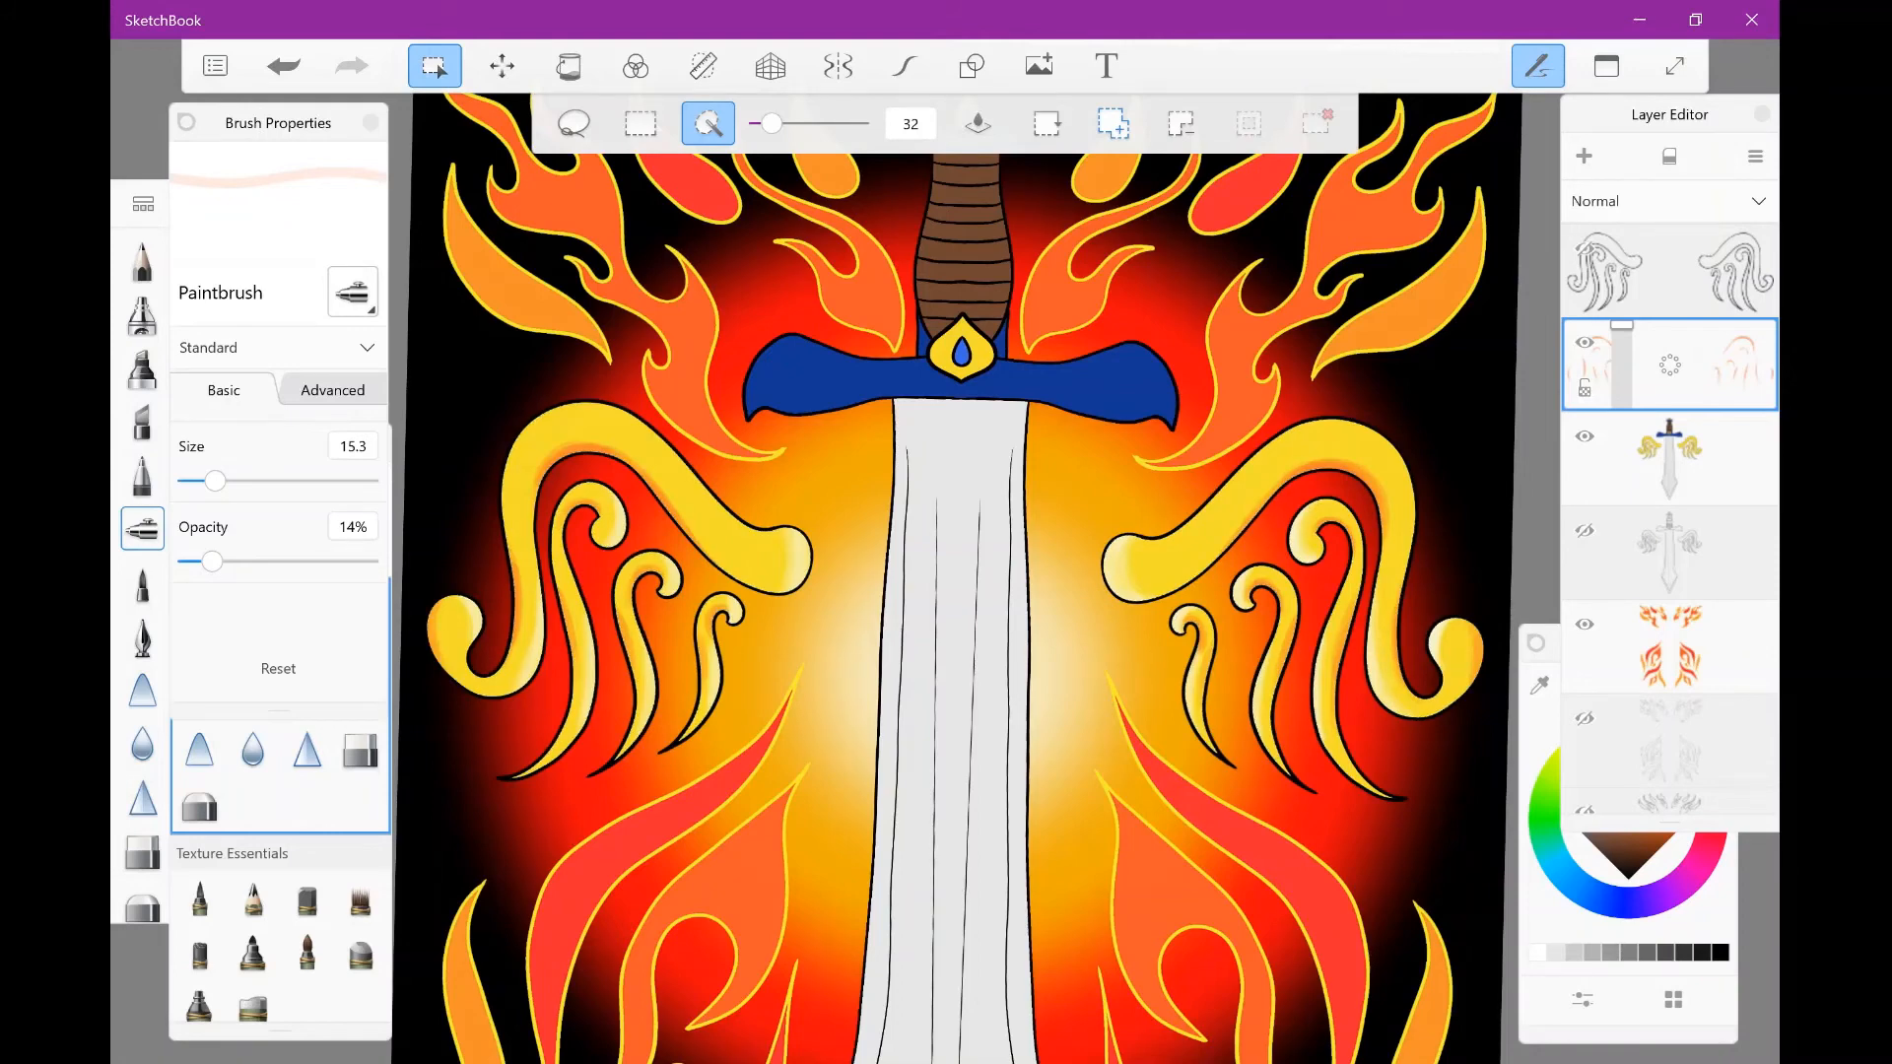
click(1669, 456)
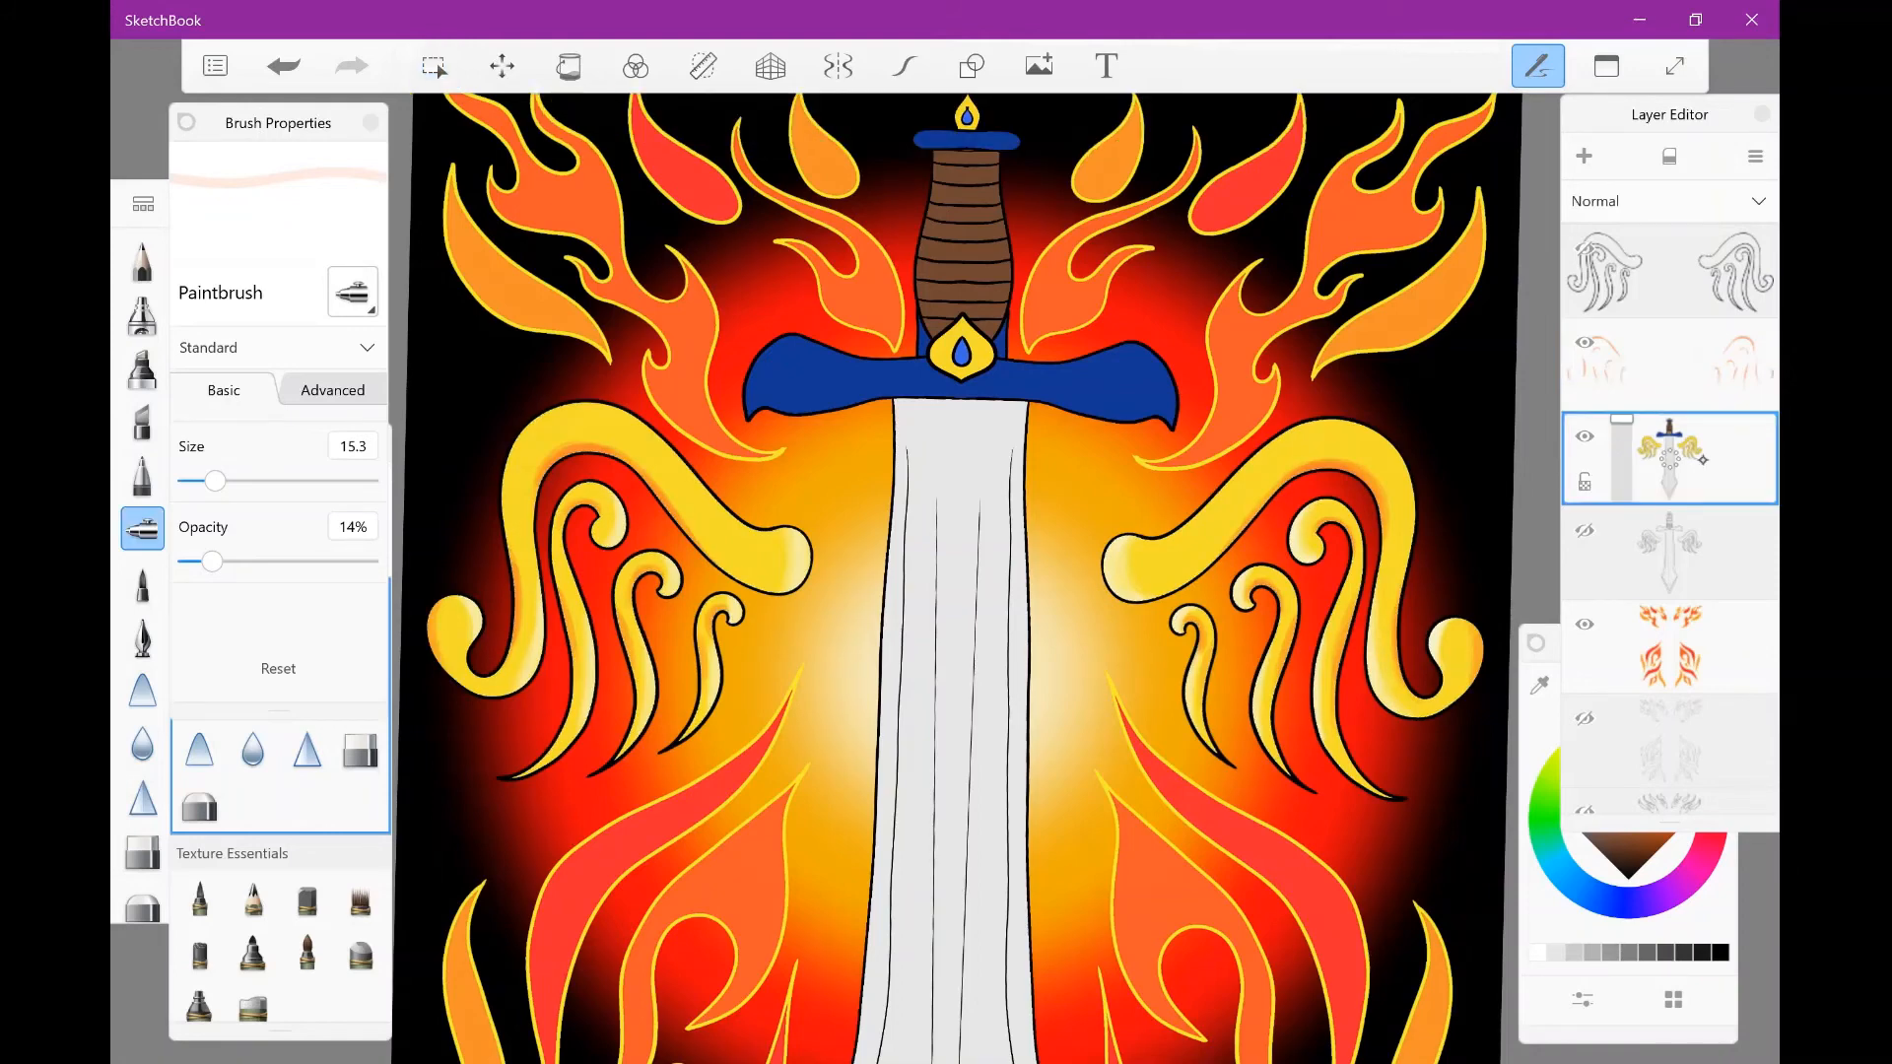
click(434, 66)
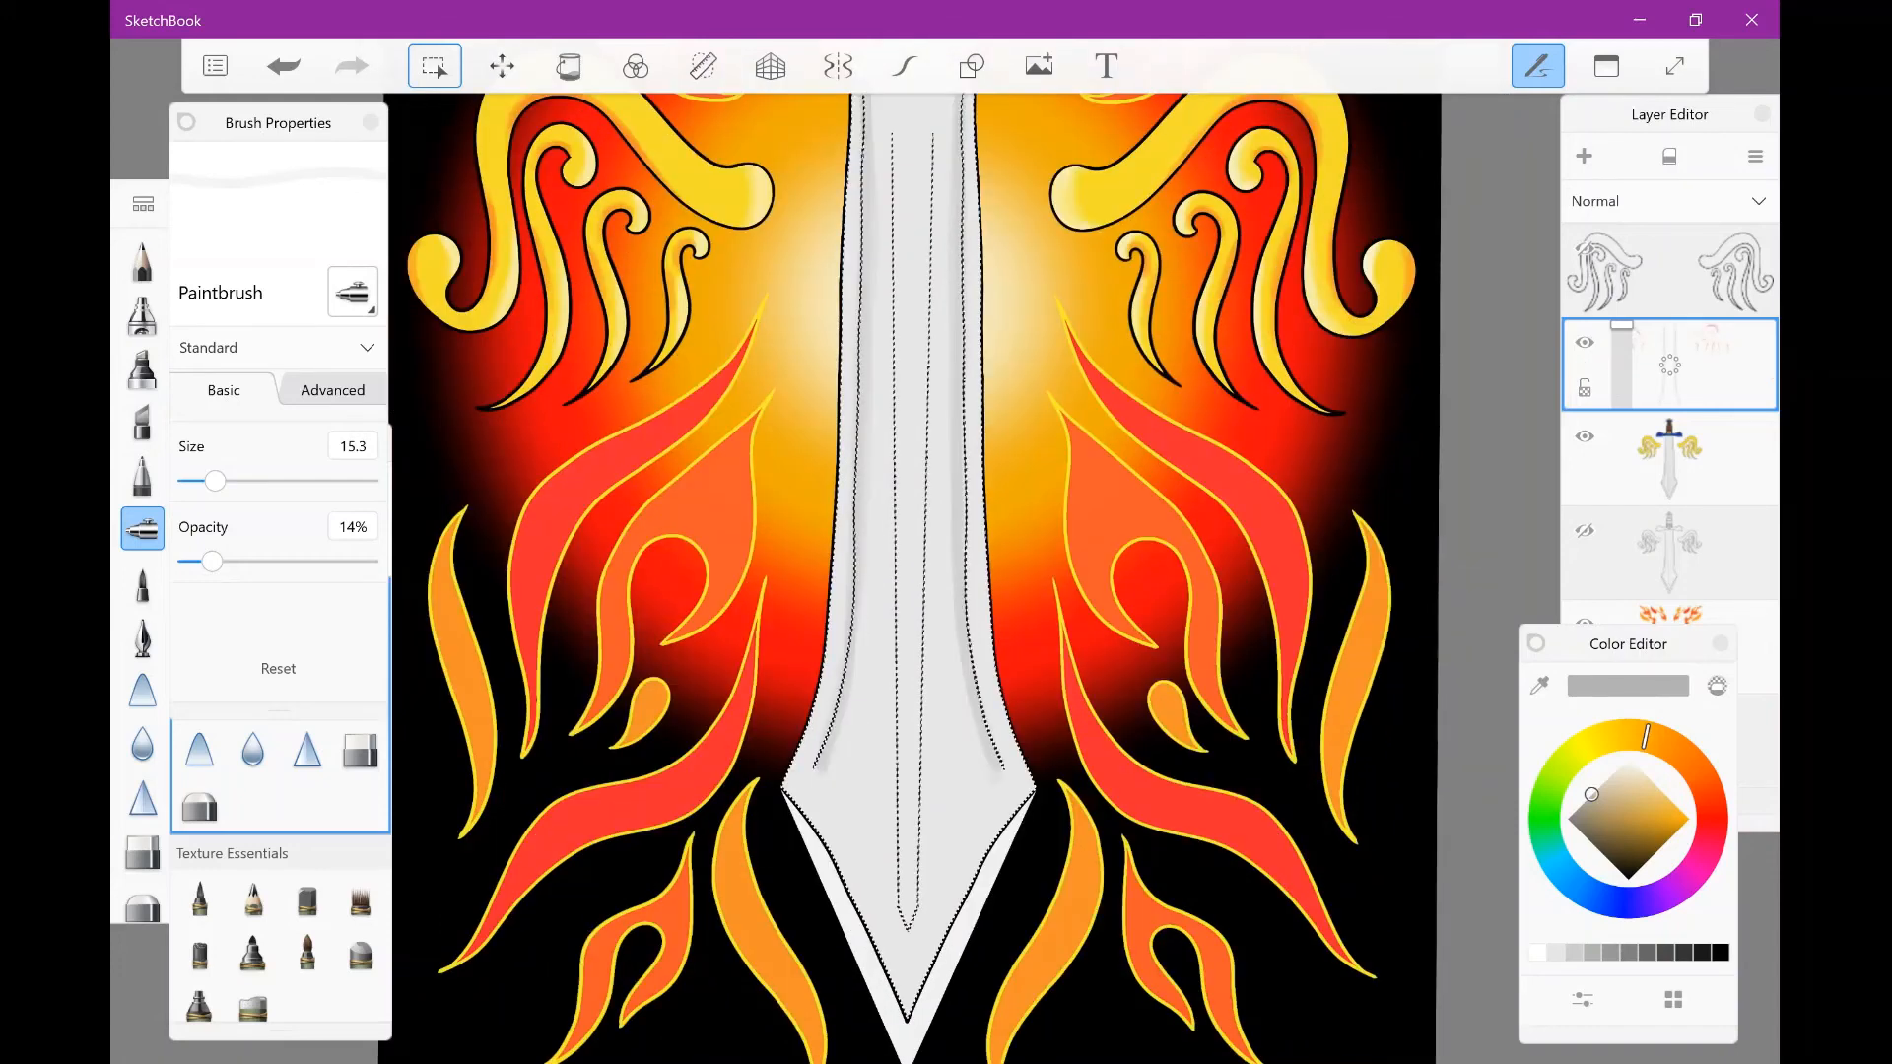
Step: Paint soft low-opacity grey shading along the selected blade's edges and tip
click(830, 745)
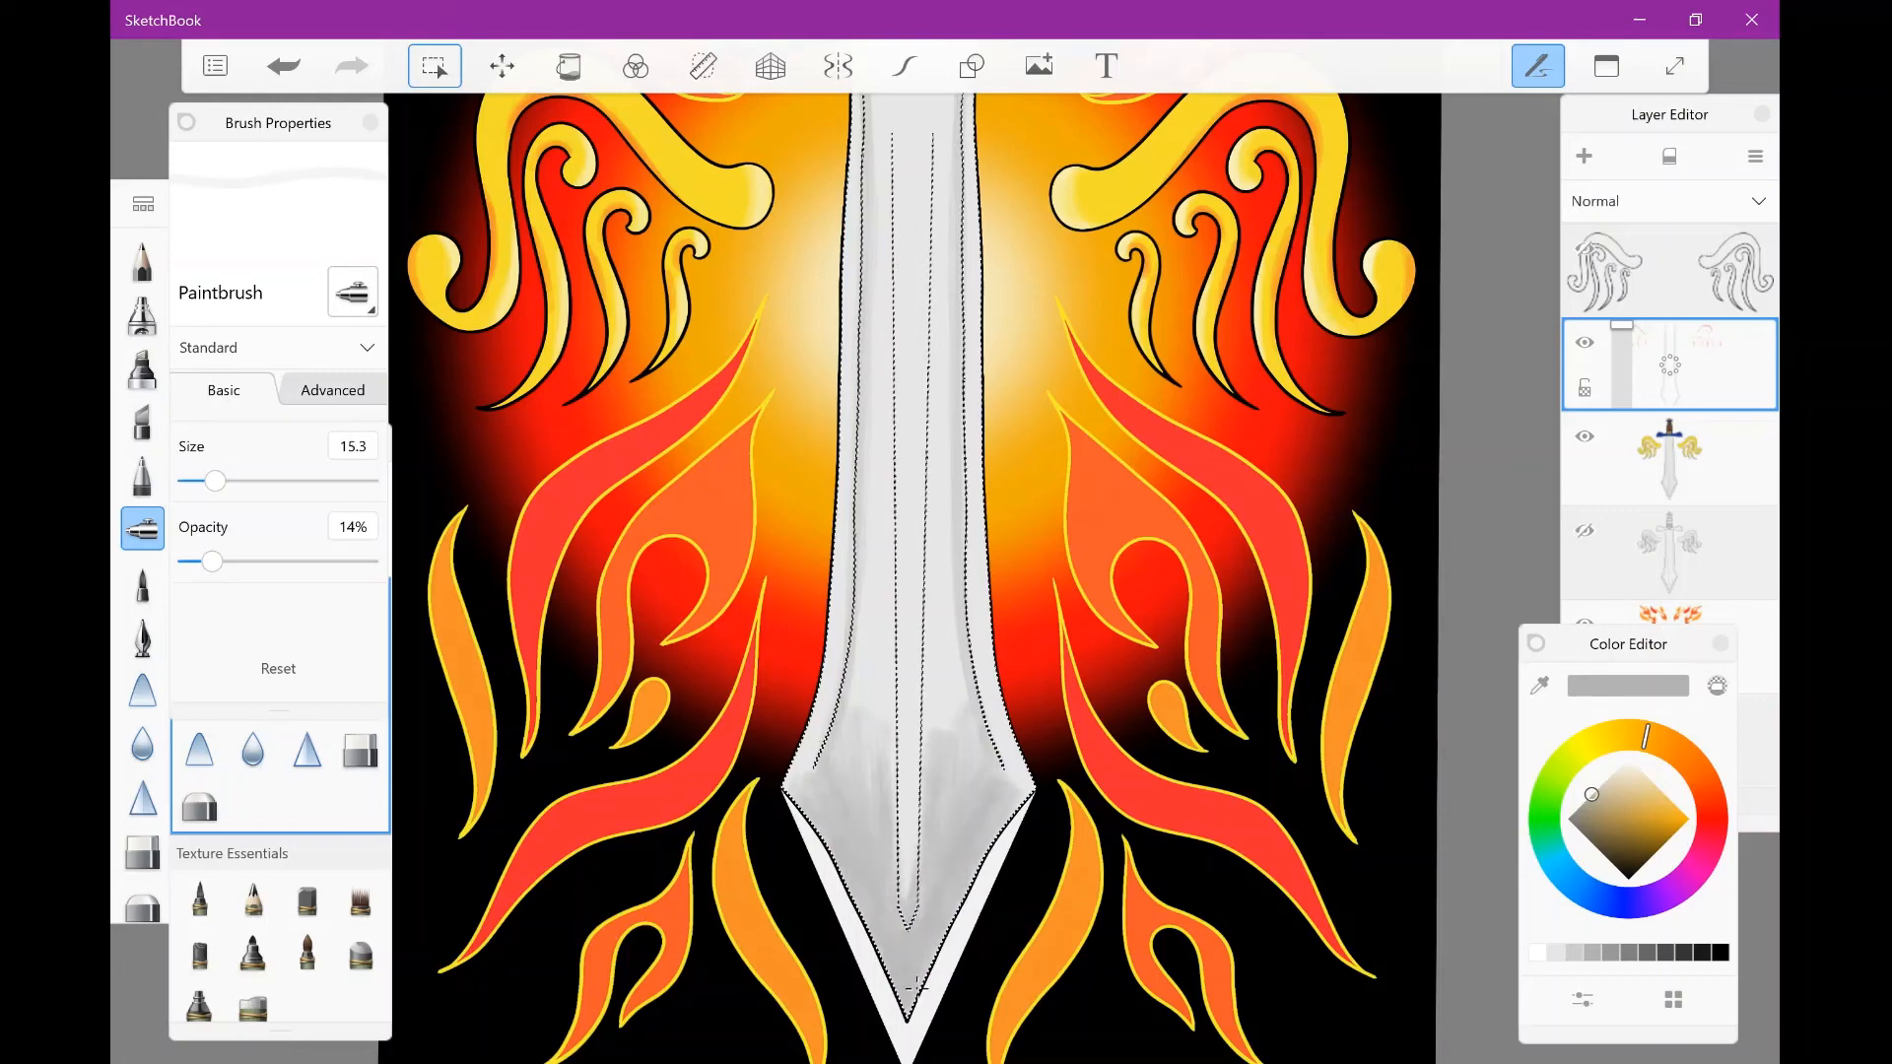
click(434, 66)
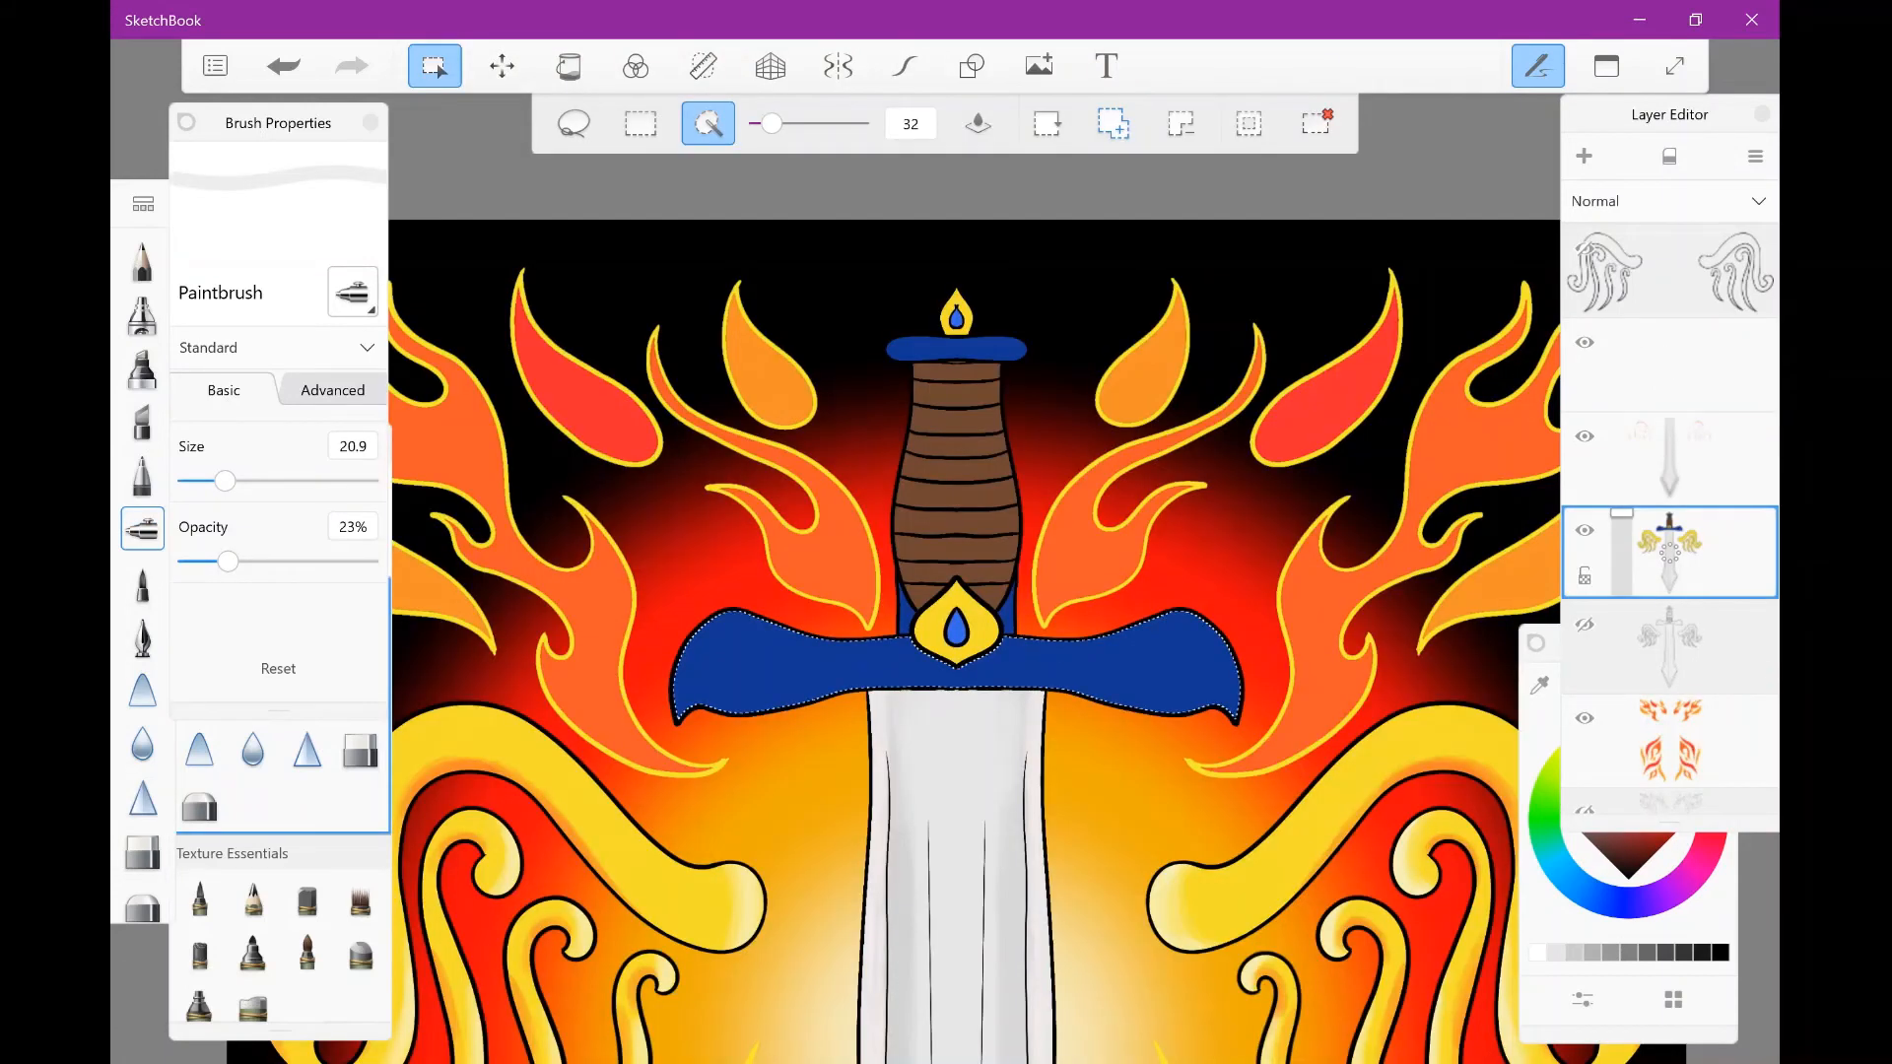
Step: Shade the crossguard and pommel cap with light blue highlights and deeper blue shadows
click(569, 66)
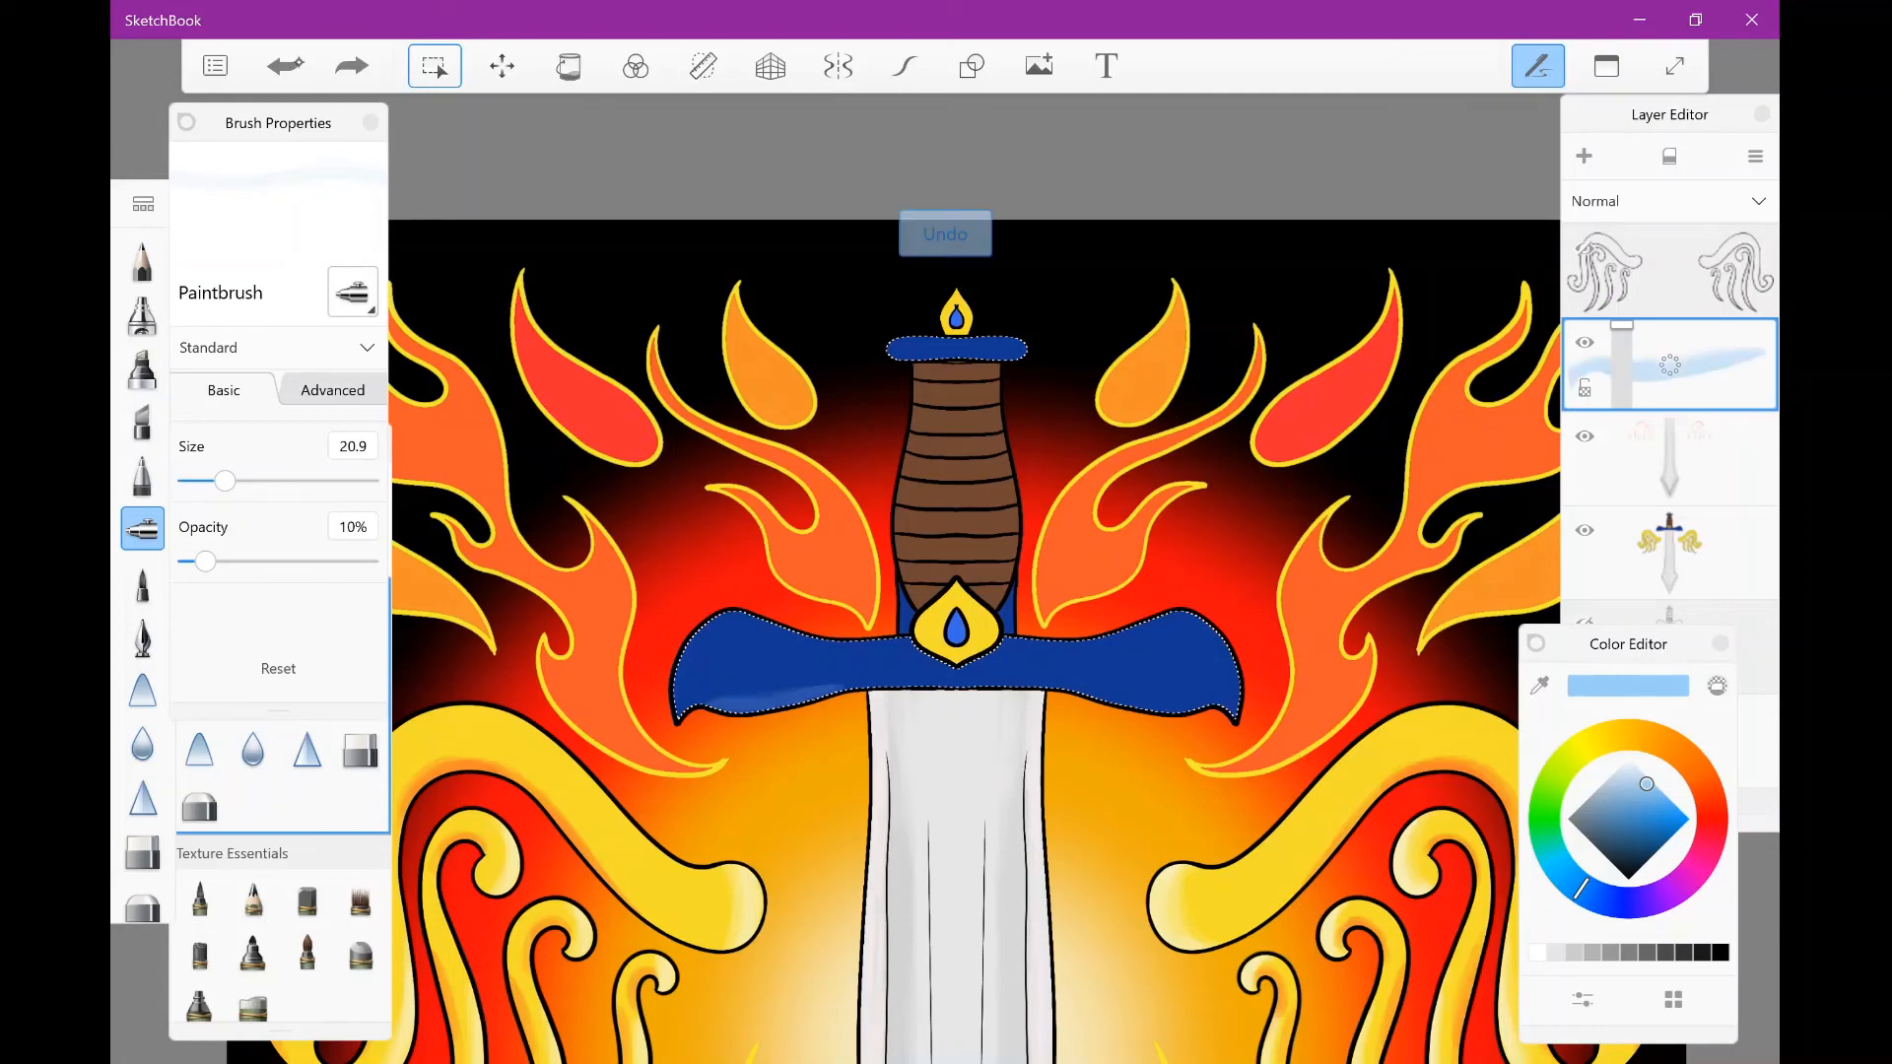
click(945, 235)
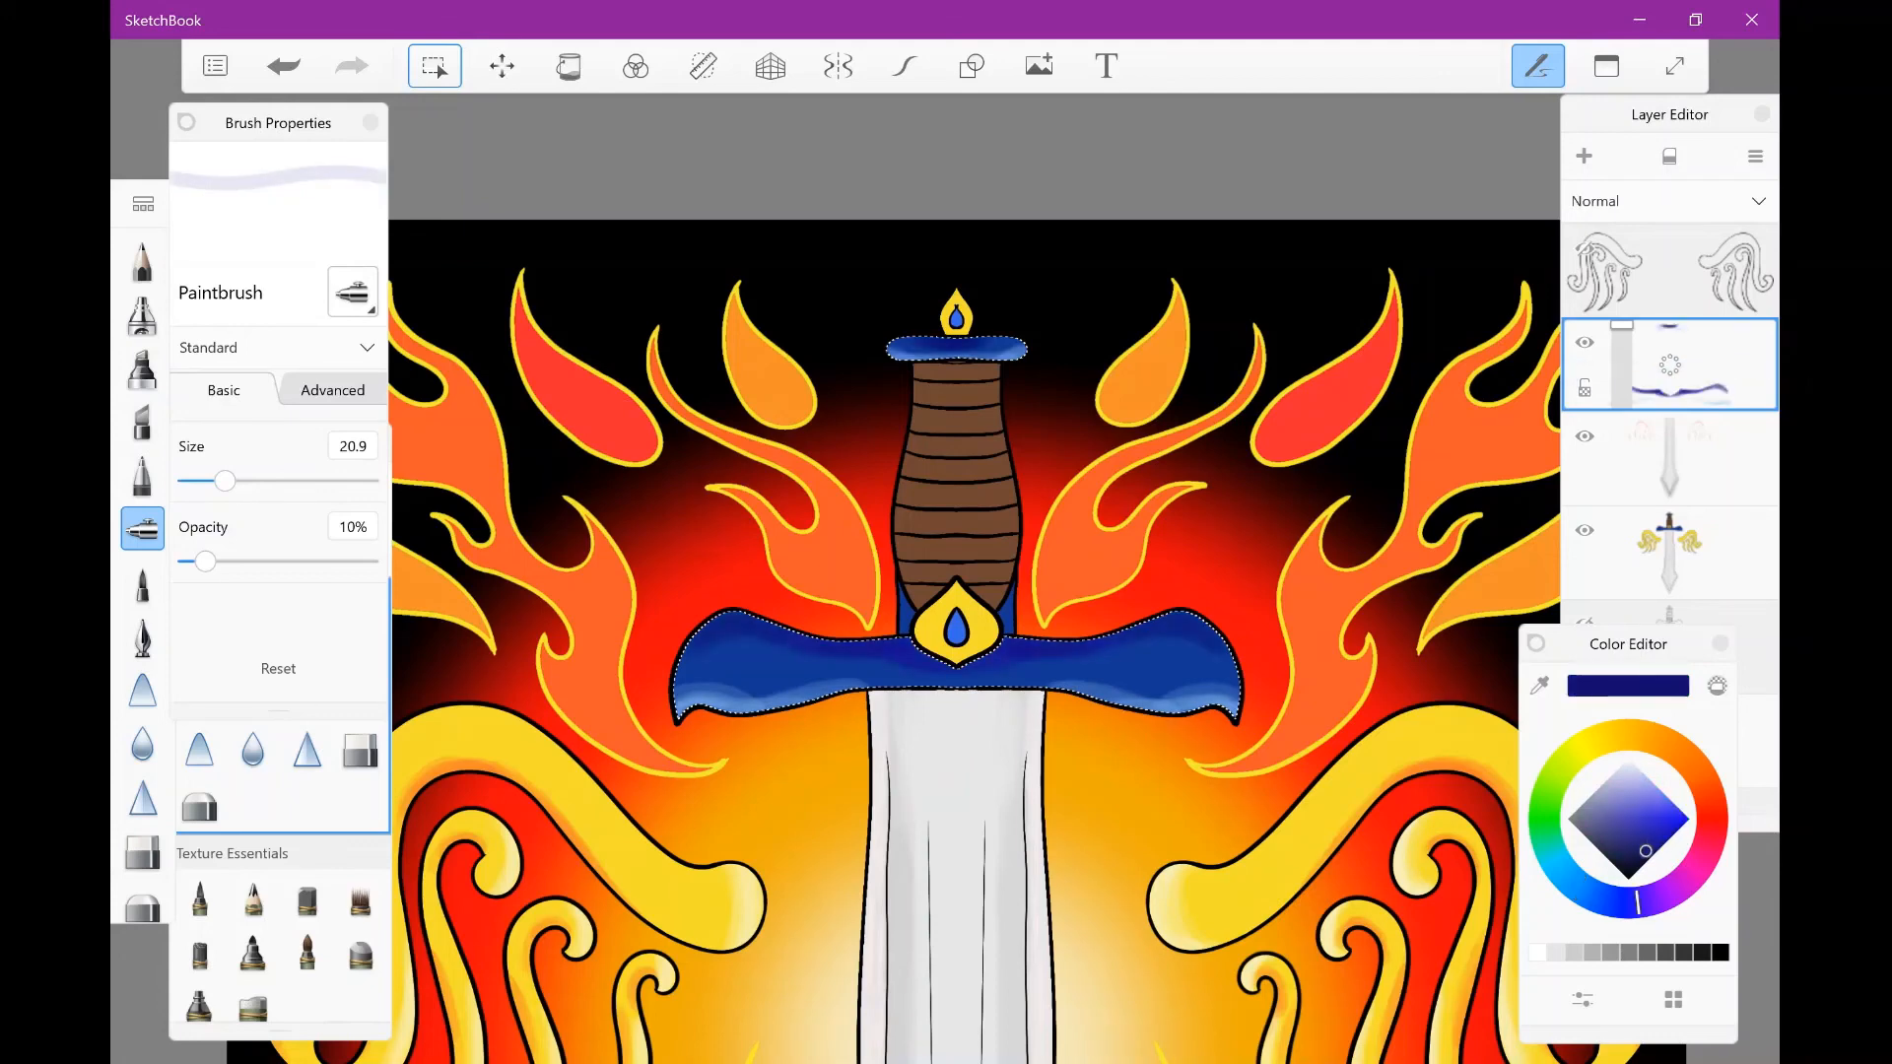
click(434, 65)
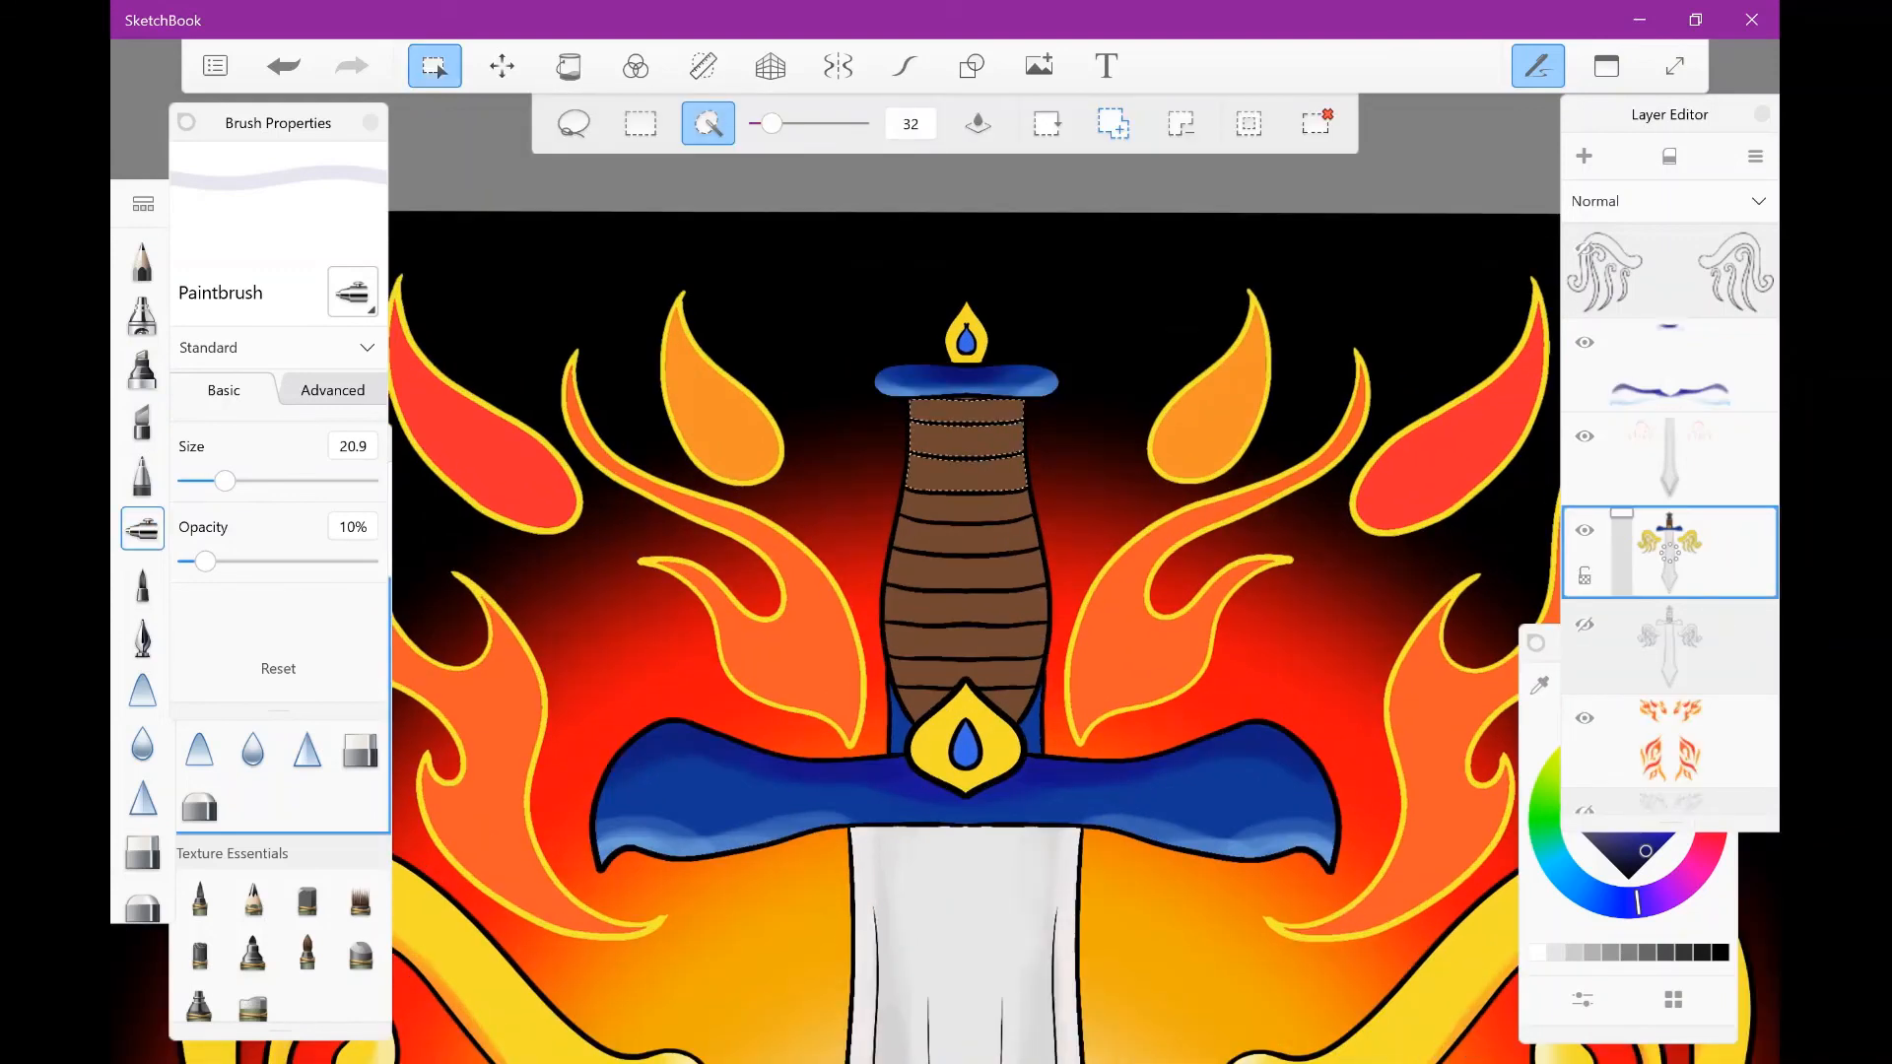